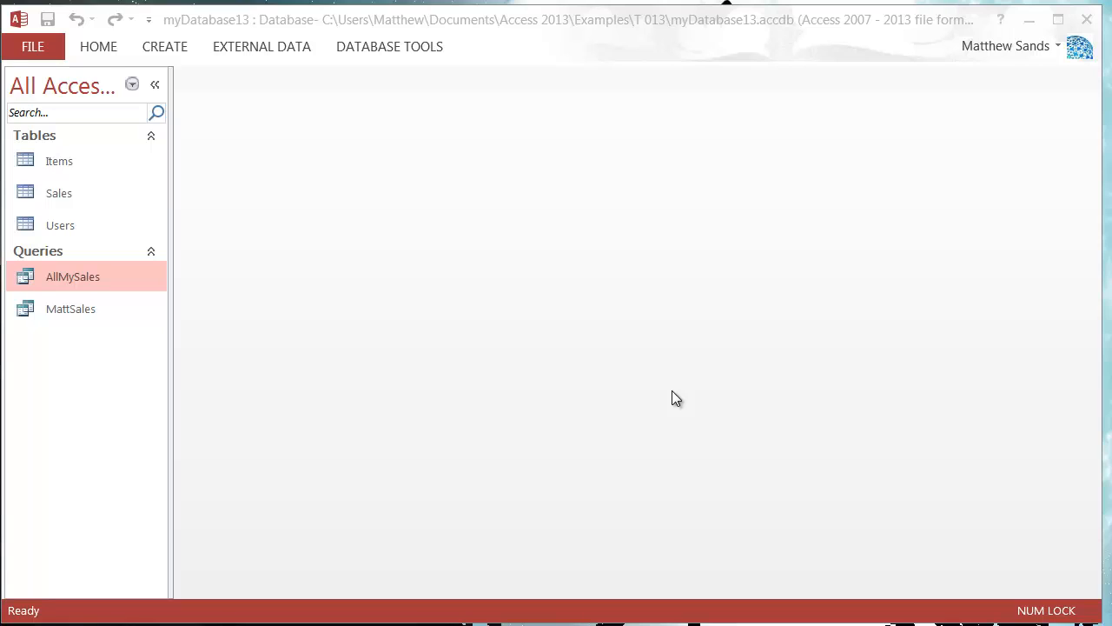
mouse_move(341, 328)
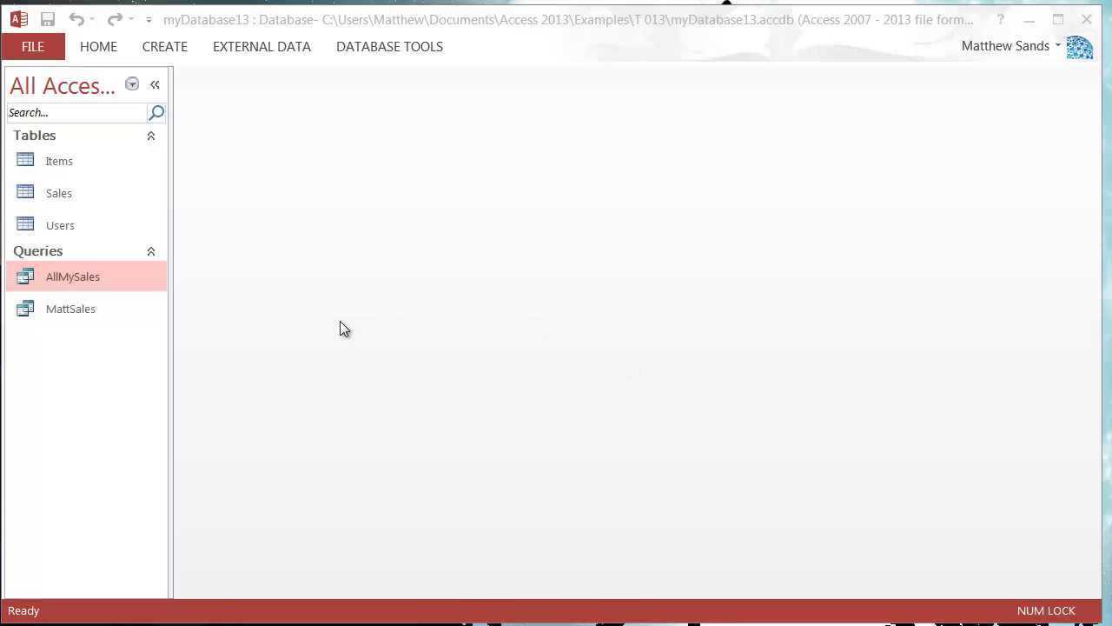
mouse_move(217, 301)
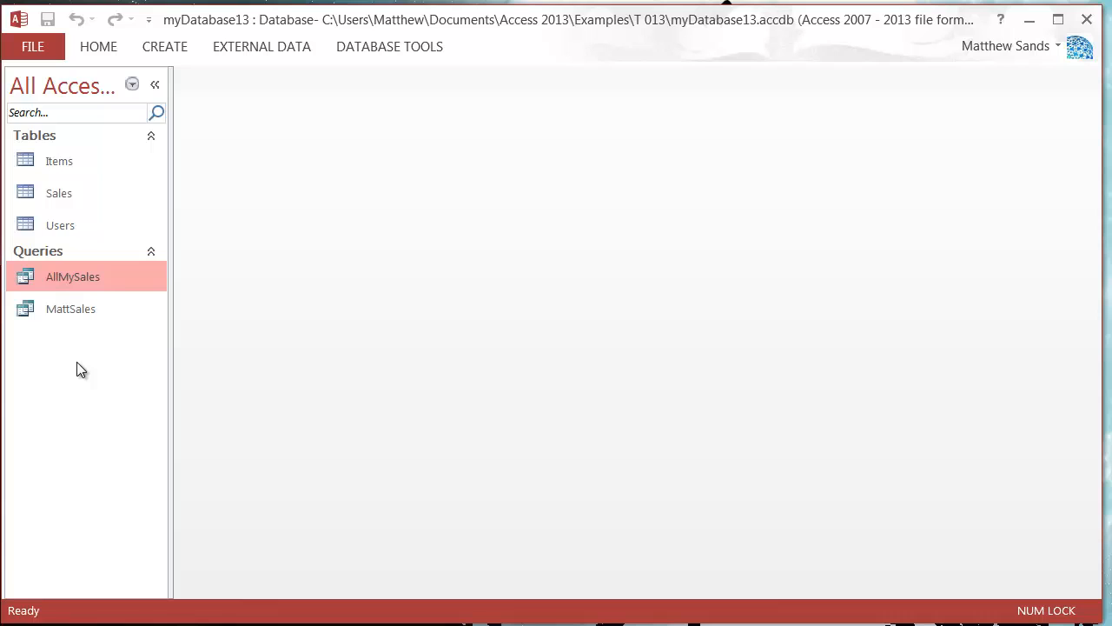
mouse_move(59, 372)
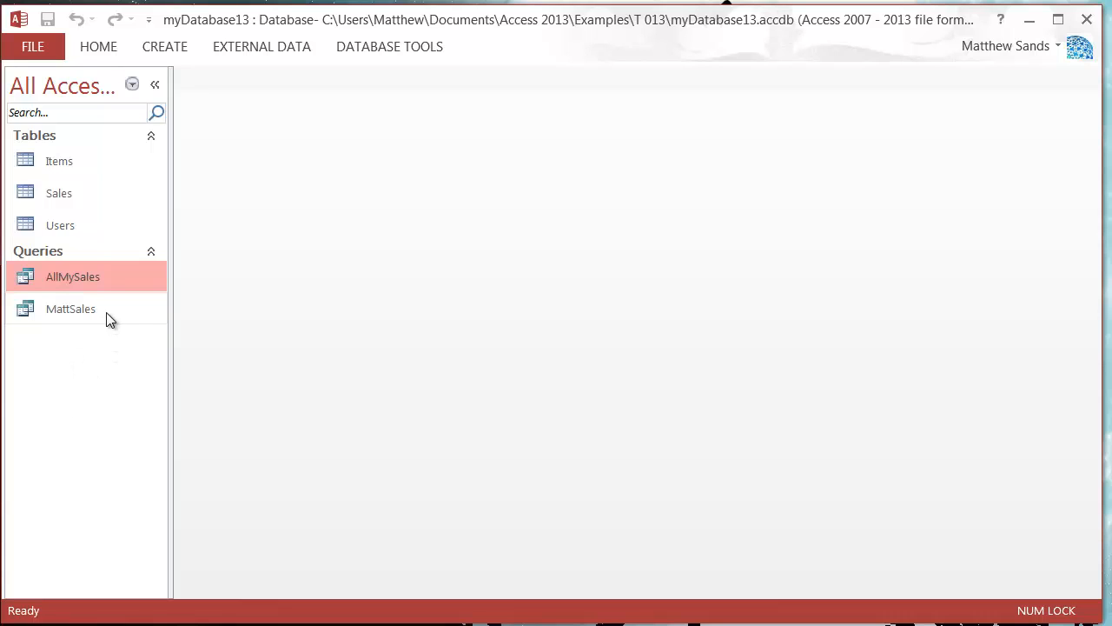
- Copy the AllMySales query, then start a new query in Design View
right_click(73, 276)
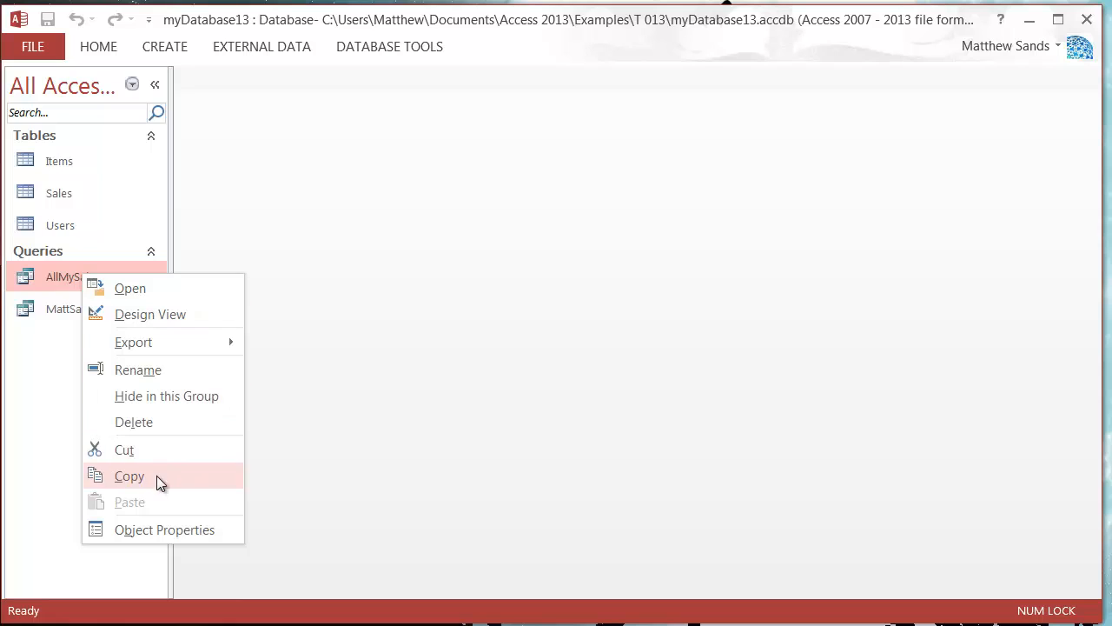
left_click(128, 476)
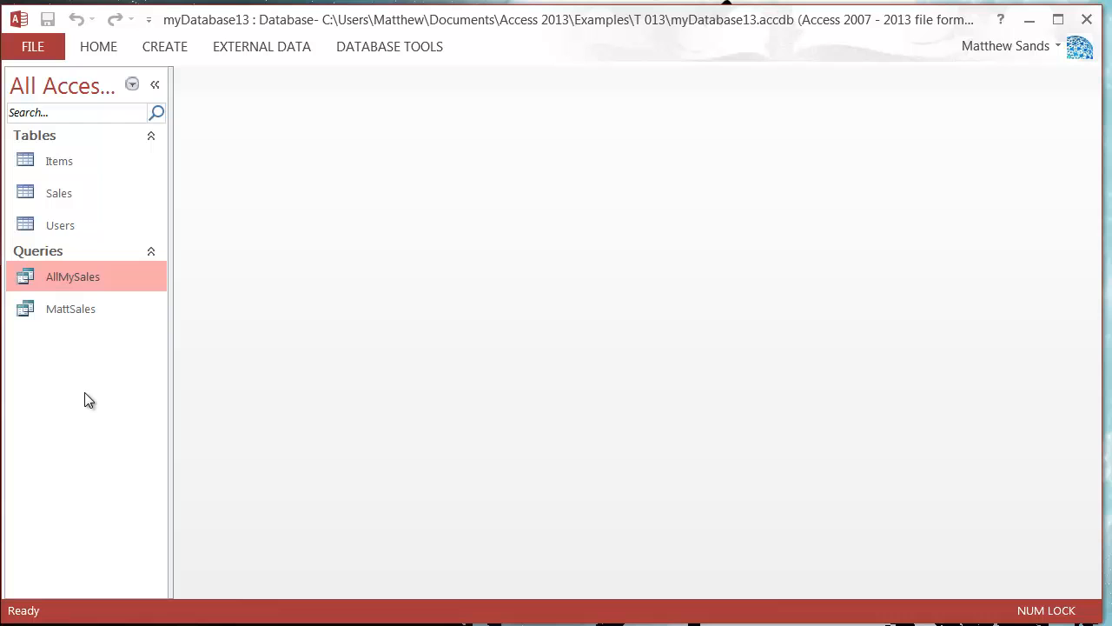
mouse_move(131, 108)
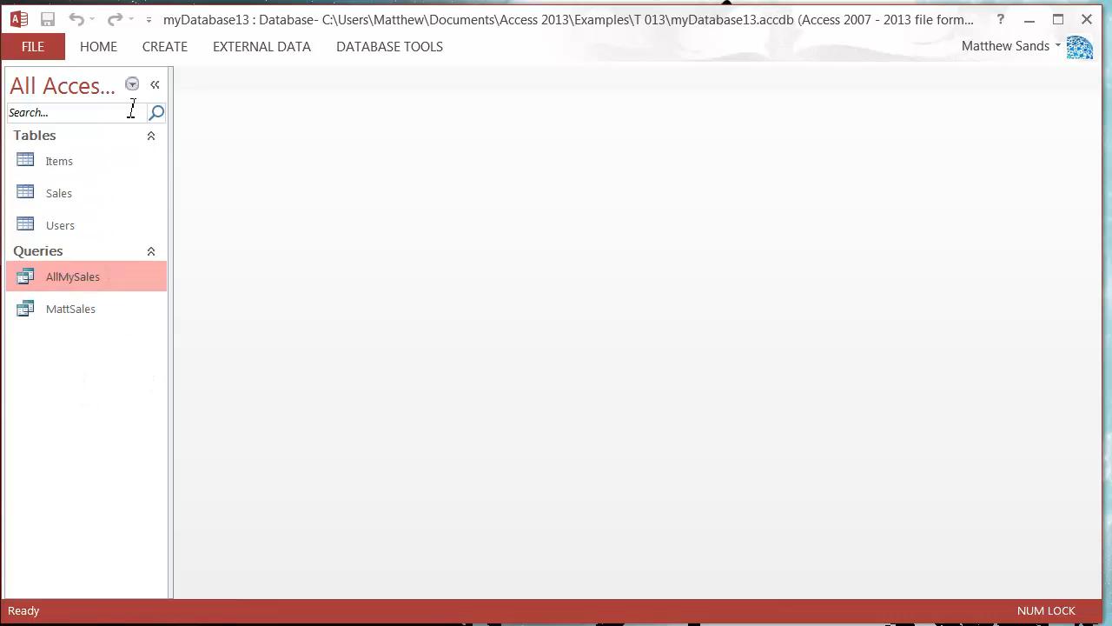
left_click(163, 45)
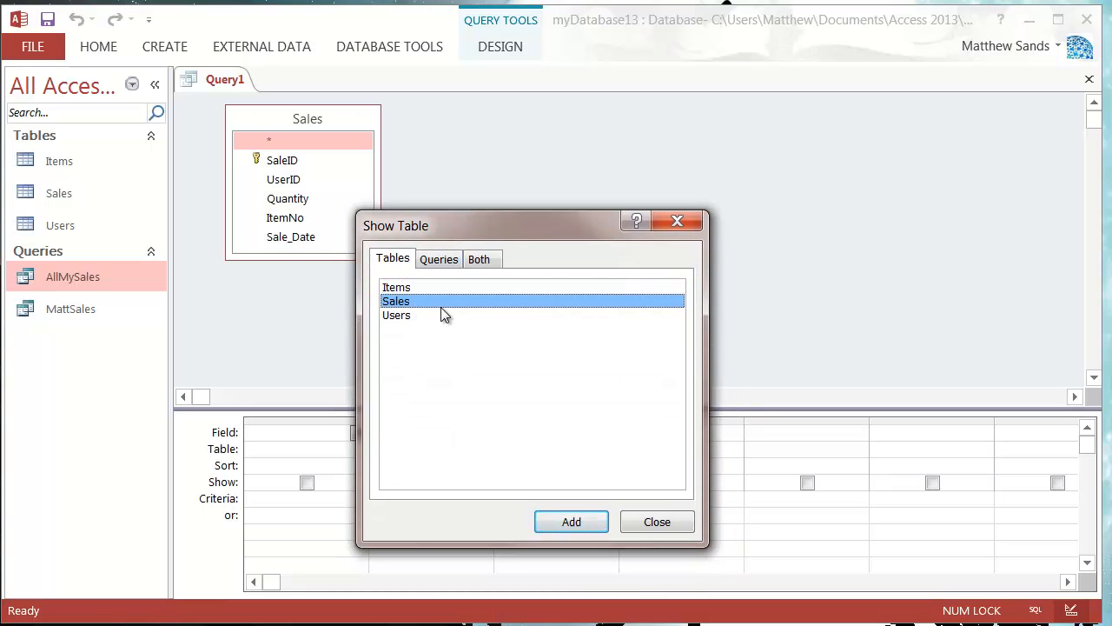
- Add the Users table to the query and remove the accidental duplicate Users copy
left_click(570, 522)
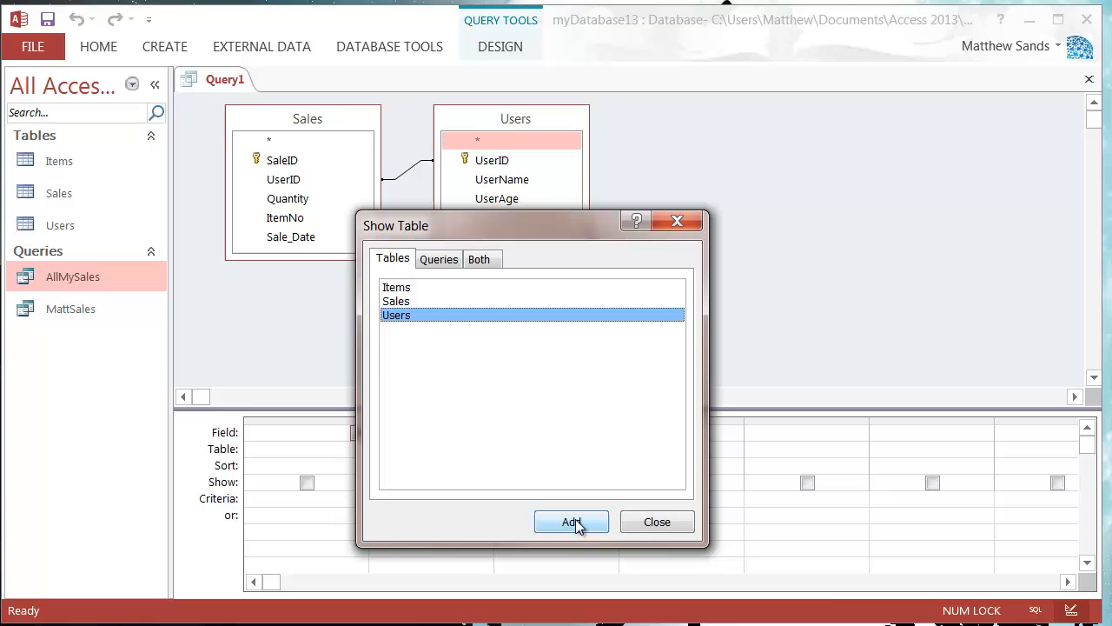
left_click(570, 521)
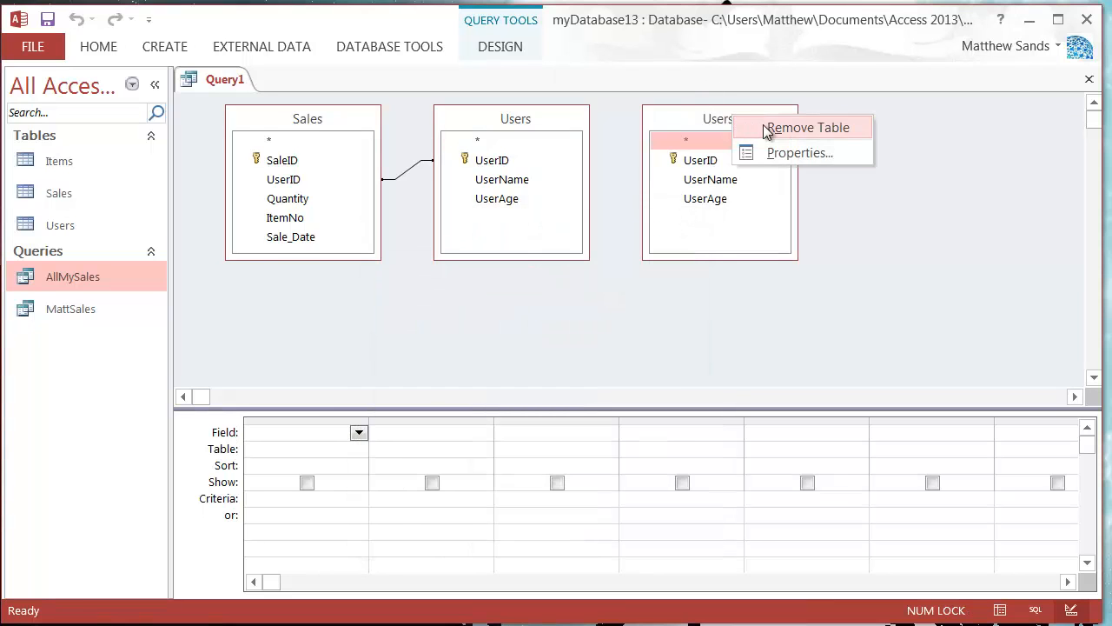
left_click(806, 127)
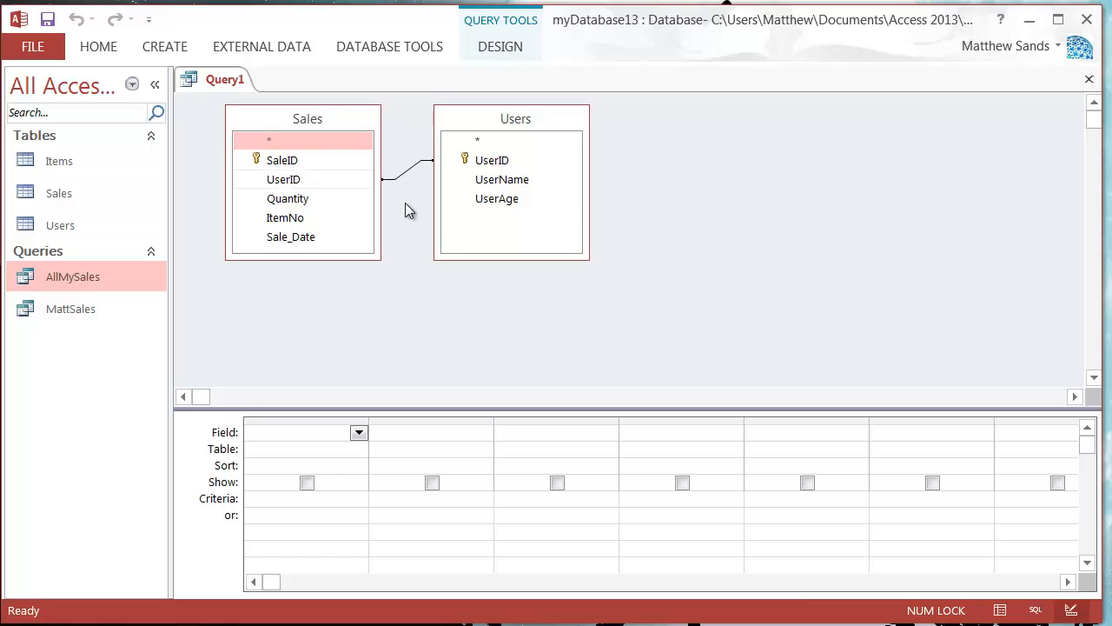
mouse_move(563, 414)
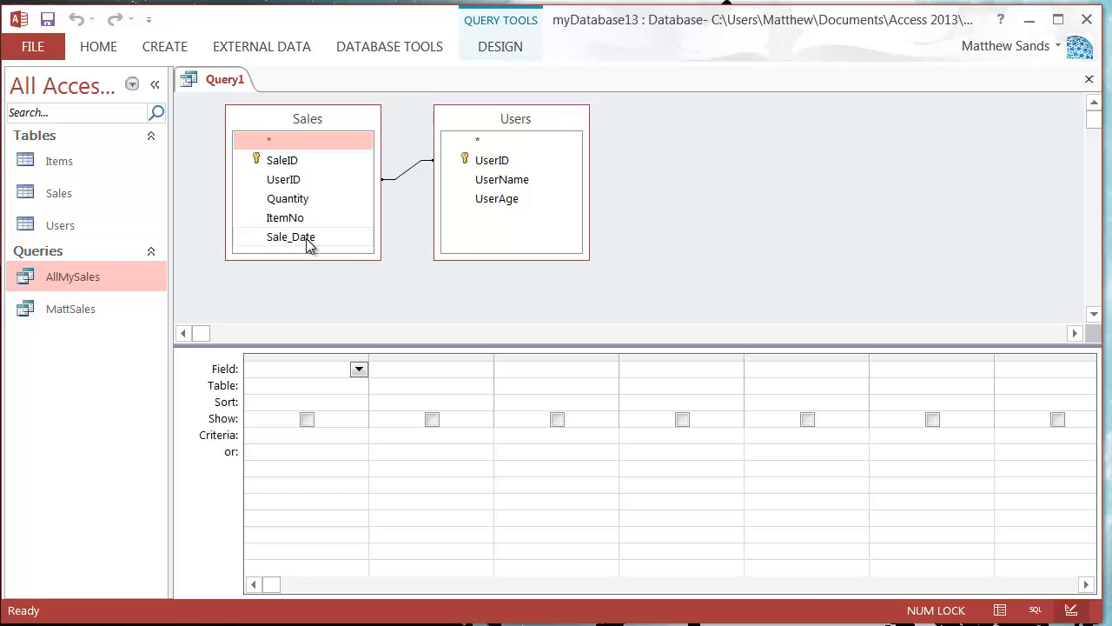
mouse_move(530, 179)
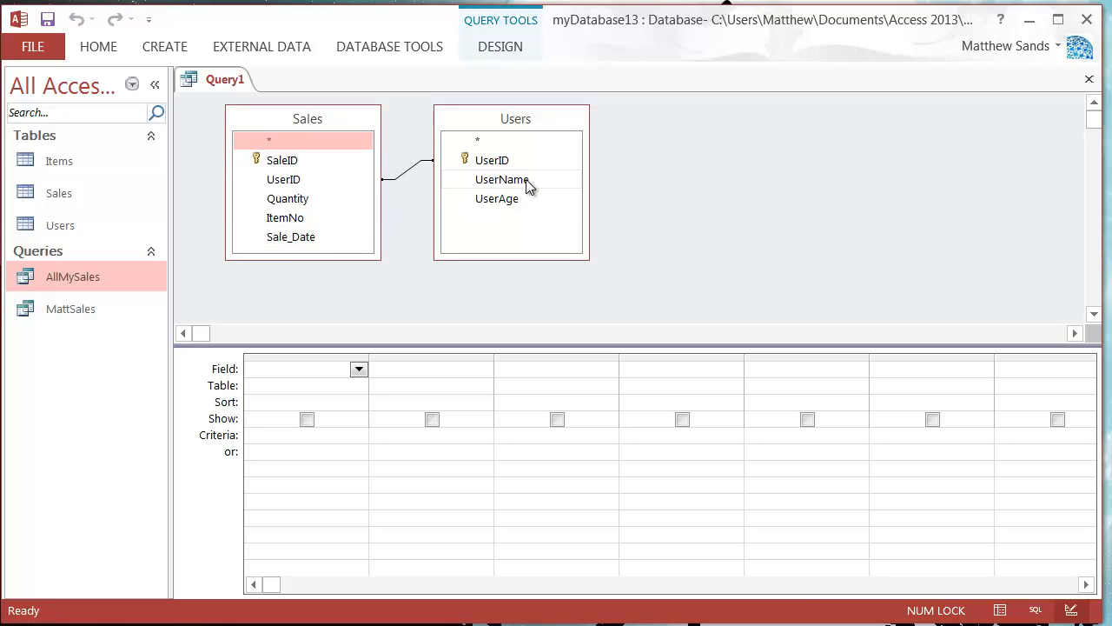
- Add UserName to the grid and set the Sale_Date criterion to #05/02/2014#, correcting a mistyped start
double_click(501, 179)
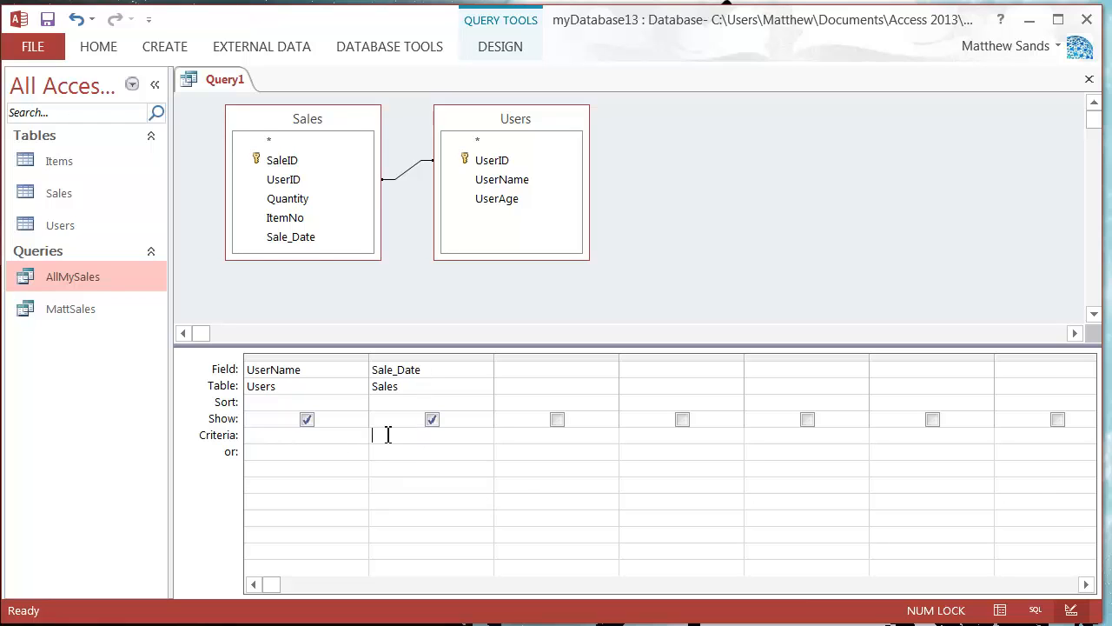
type("#")
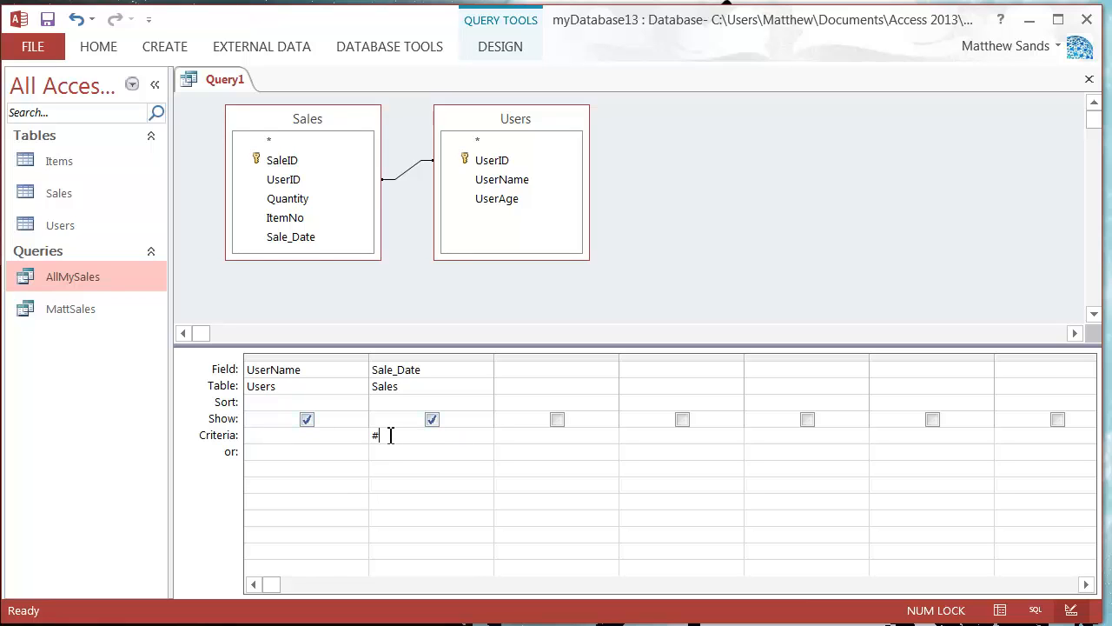
type("01")
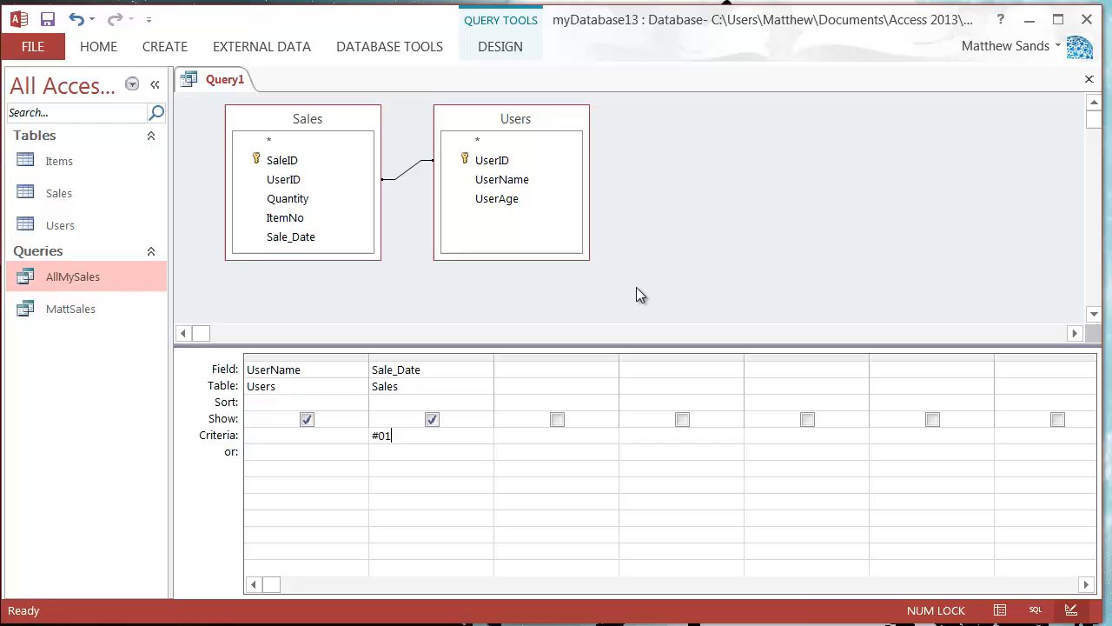
type("/")
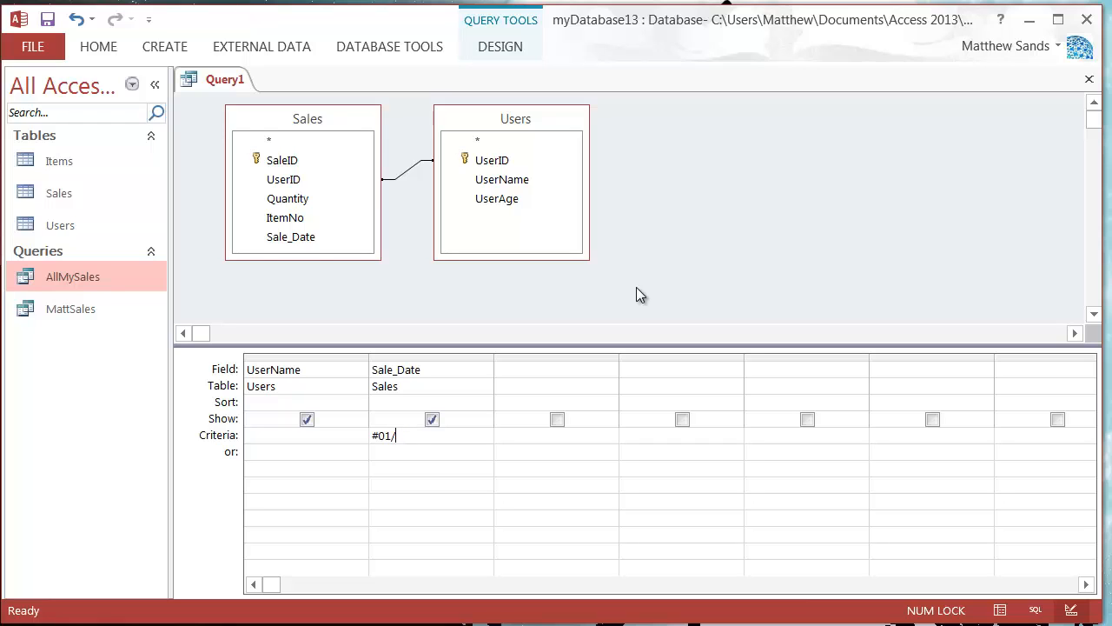
key("BackSpace")
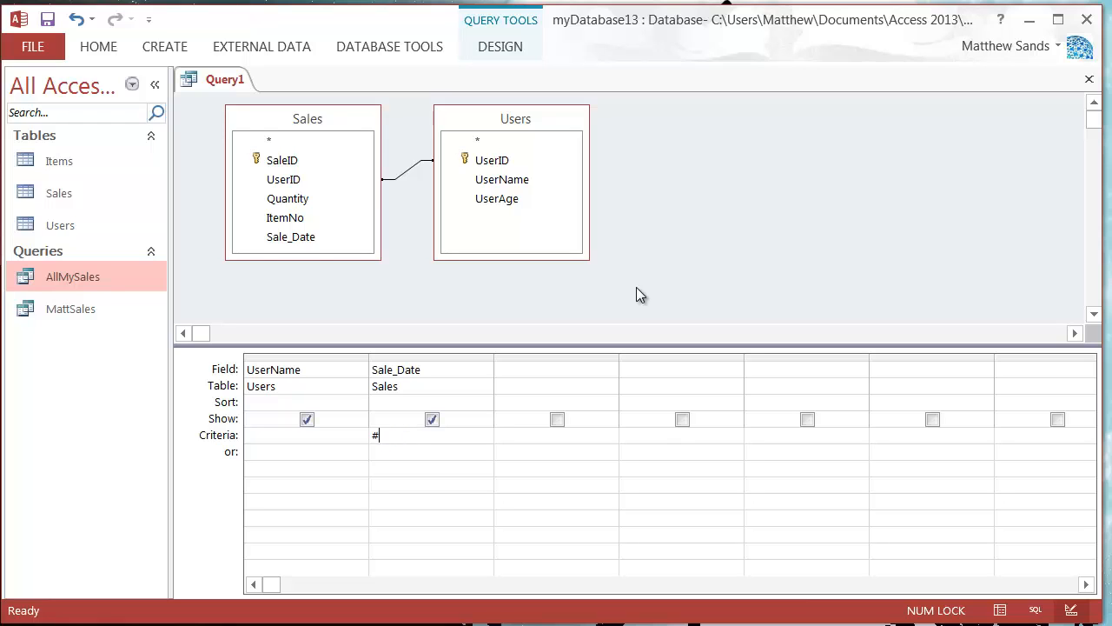
type("05/02/2014#")
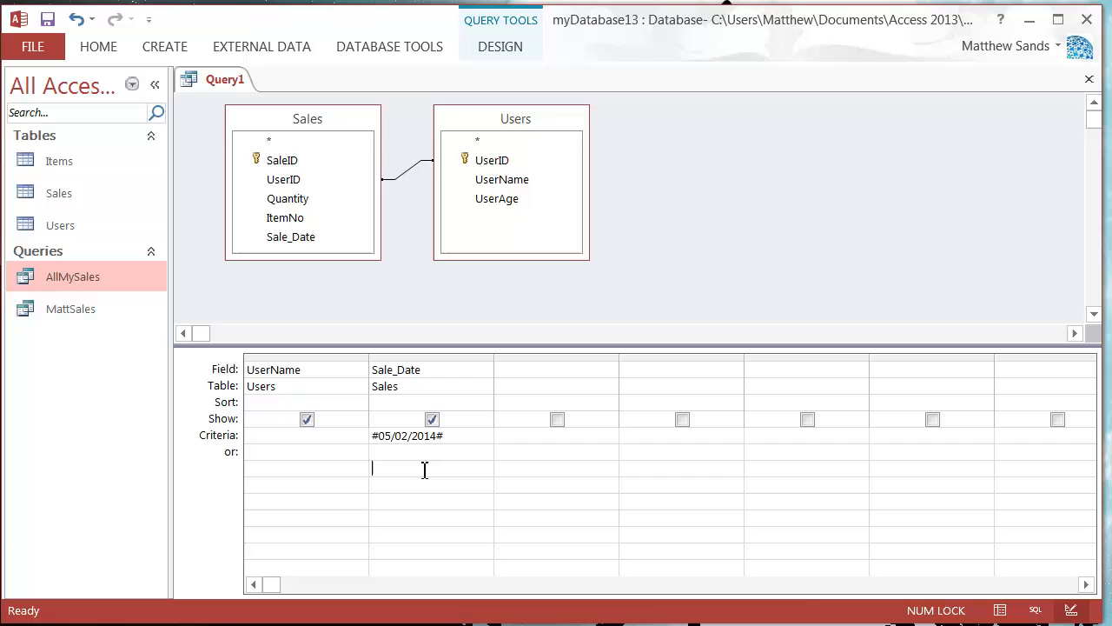
- Save the new query under the name TodaysCustomers
right_click(224, 80)
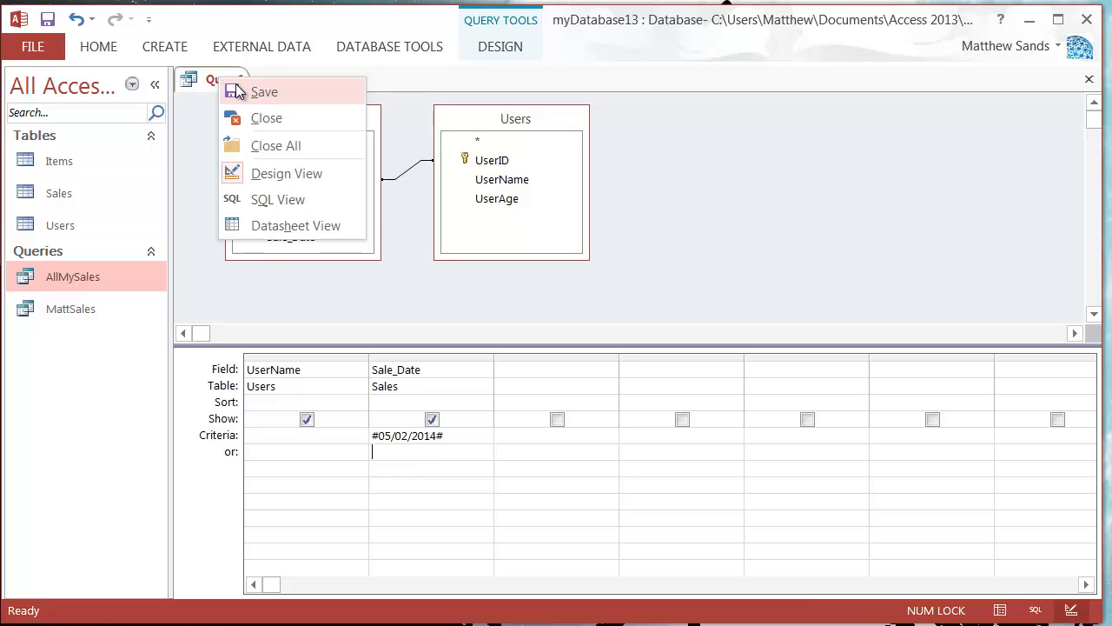
left_click(264, 90)
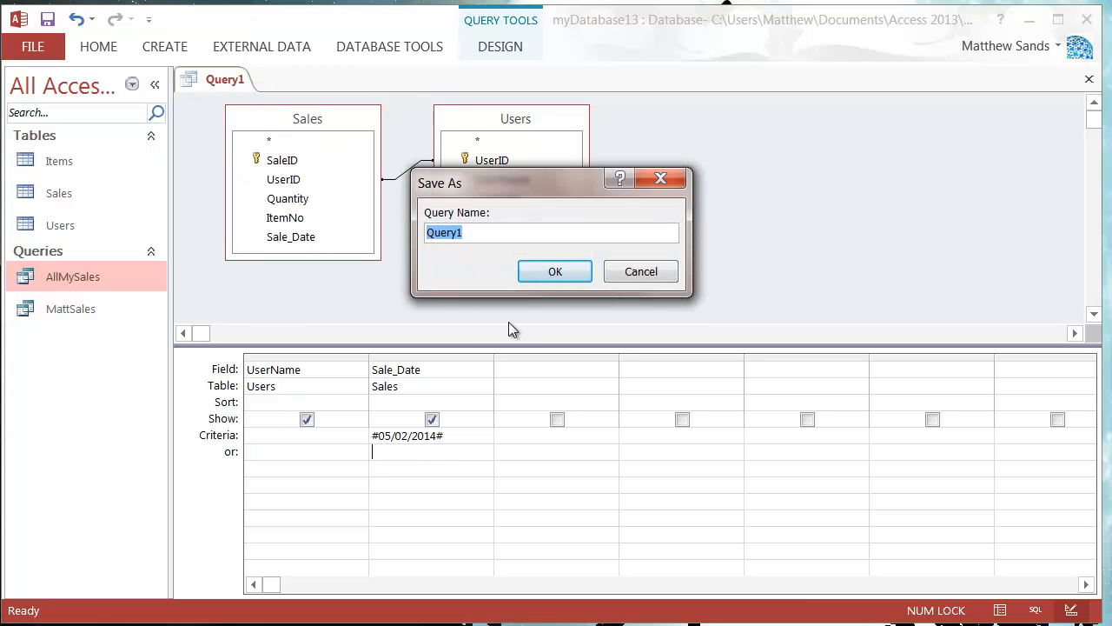
type("Todays")
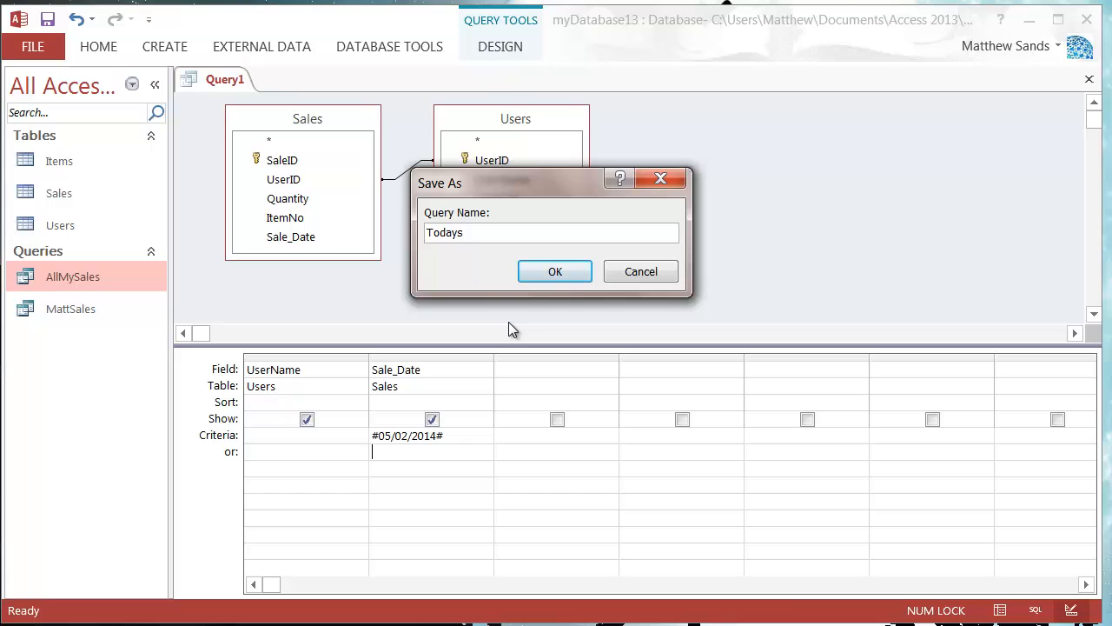
type("S")
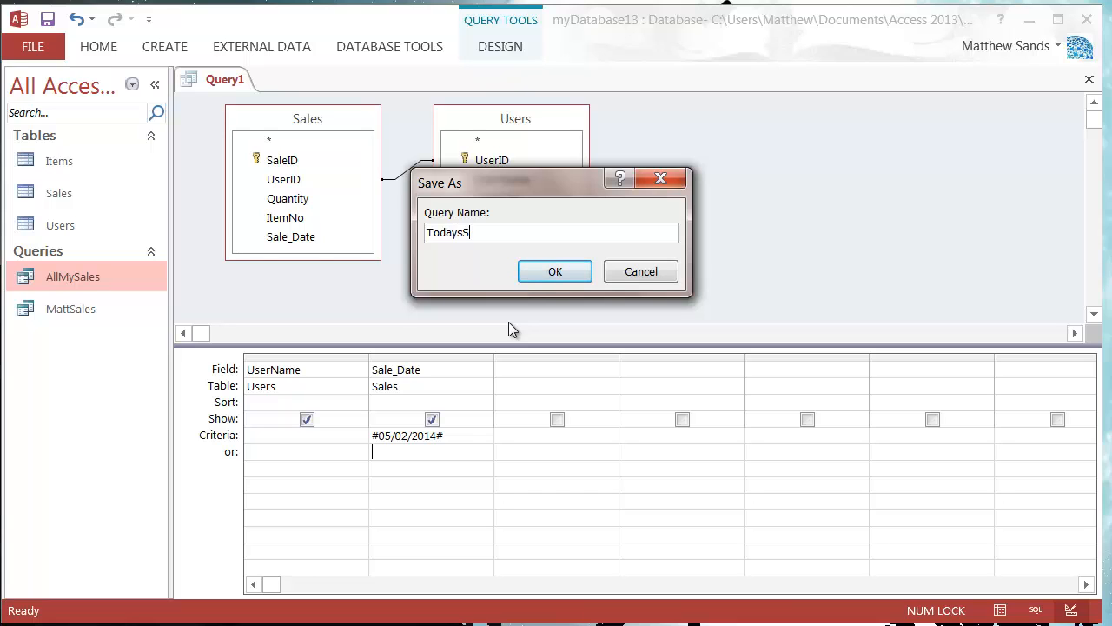
type("Customers")
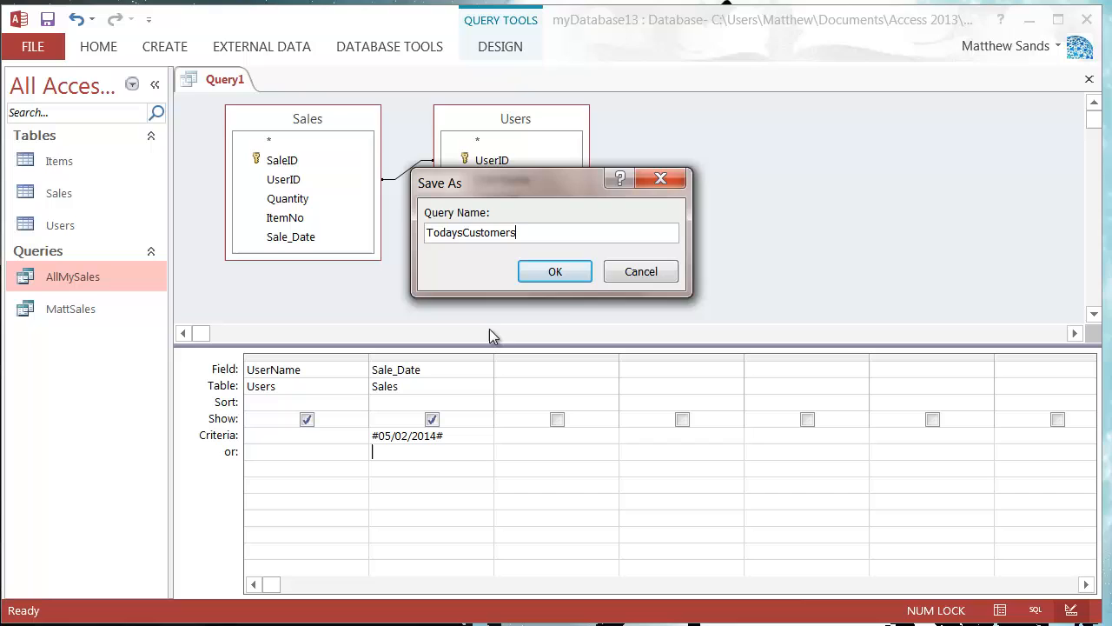
left_click(555, 271)
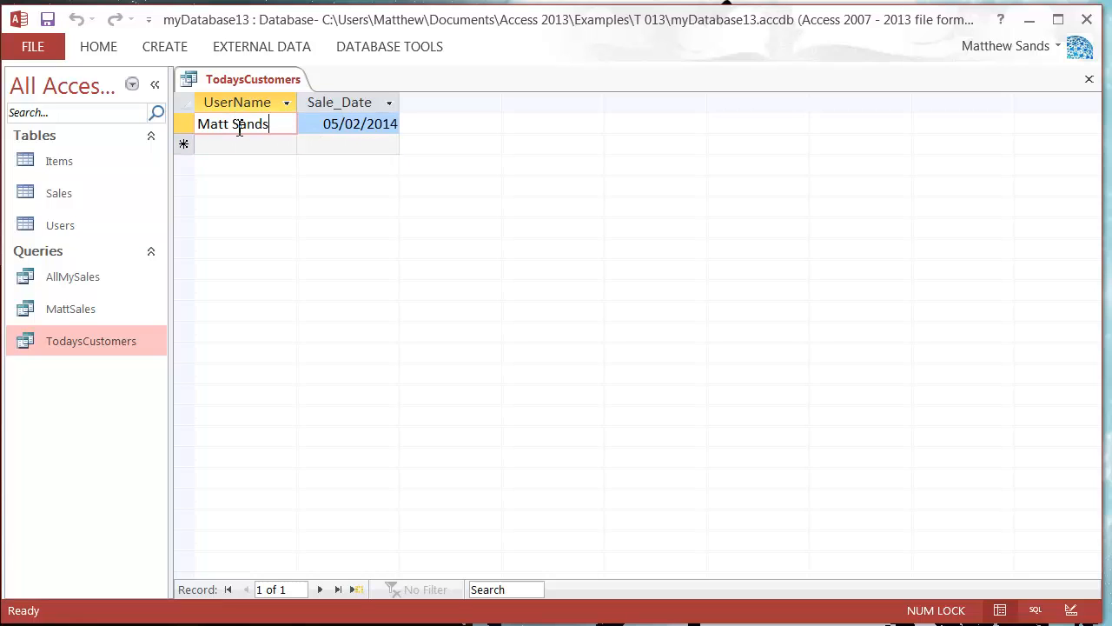
- View the AllMySales datasheet, then return to the TodaysCustomers results to compare
key("Backspace")
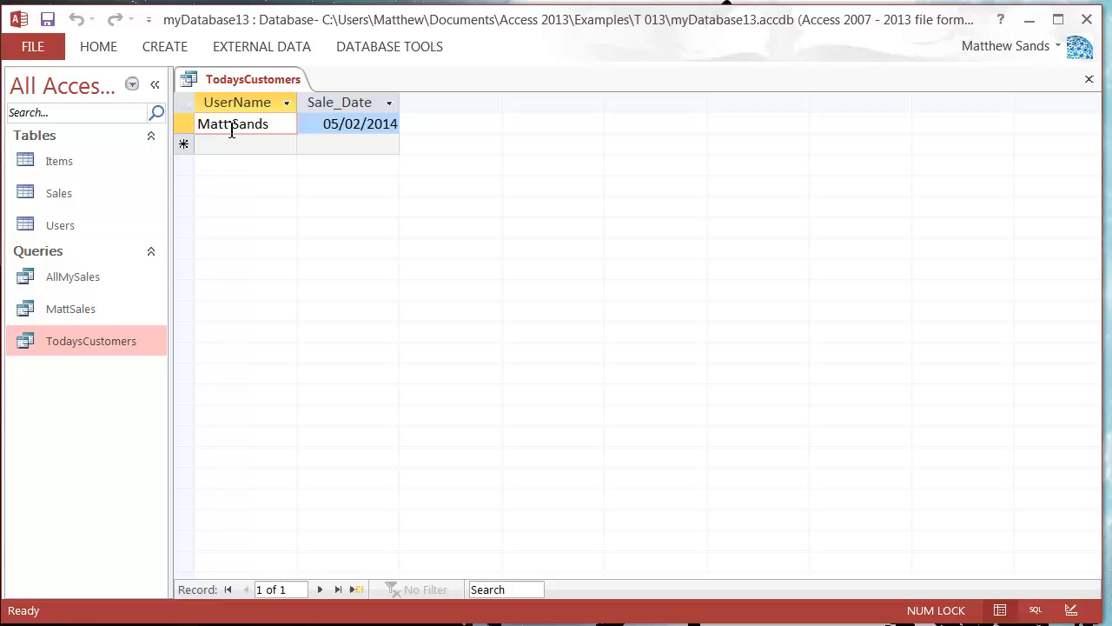
mouse_move(73, 276)
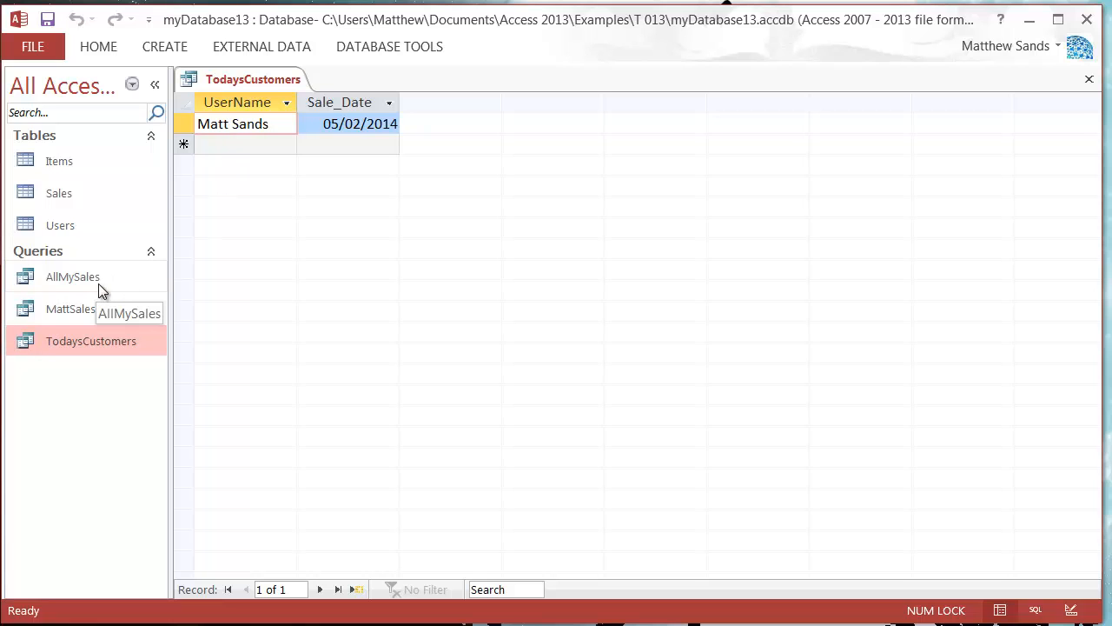
double_click(73, 276)
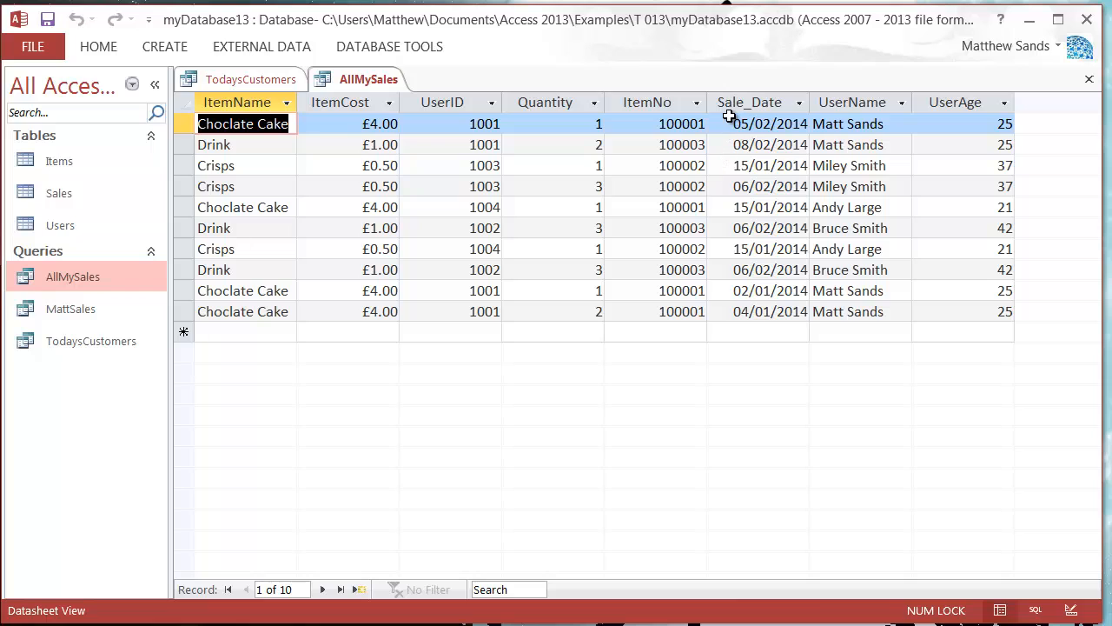
mouse_move(733, 252)
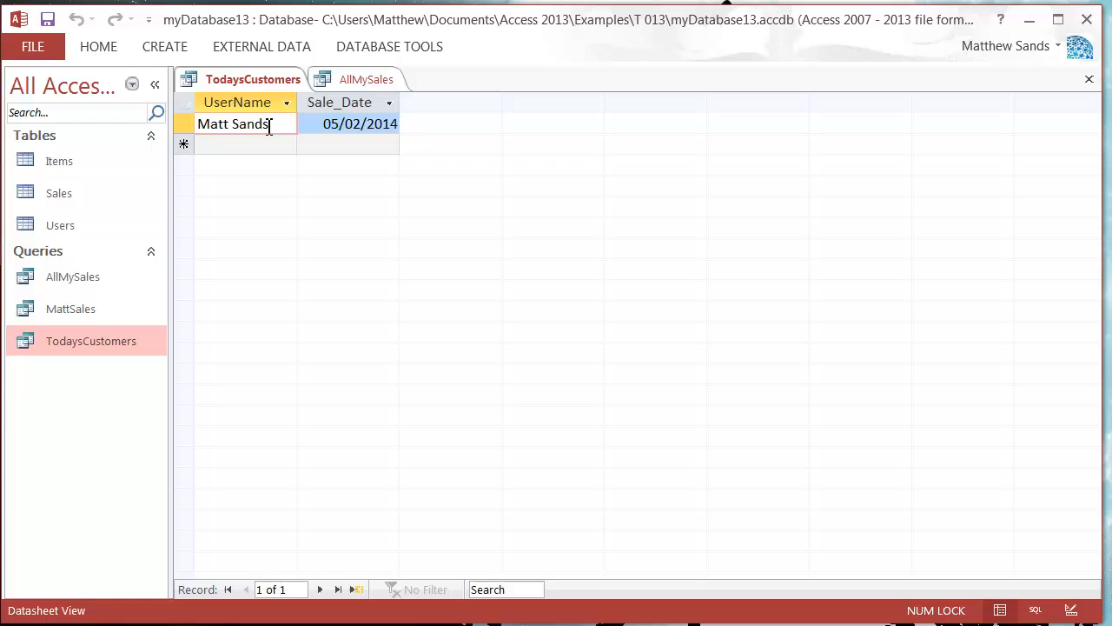
left_click(365, 80)
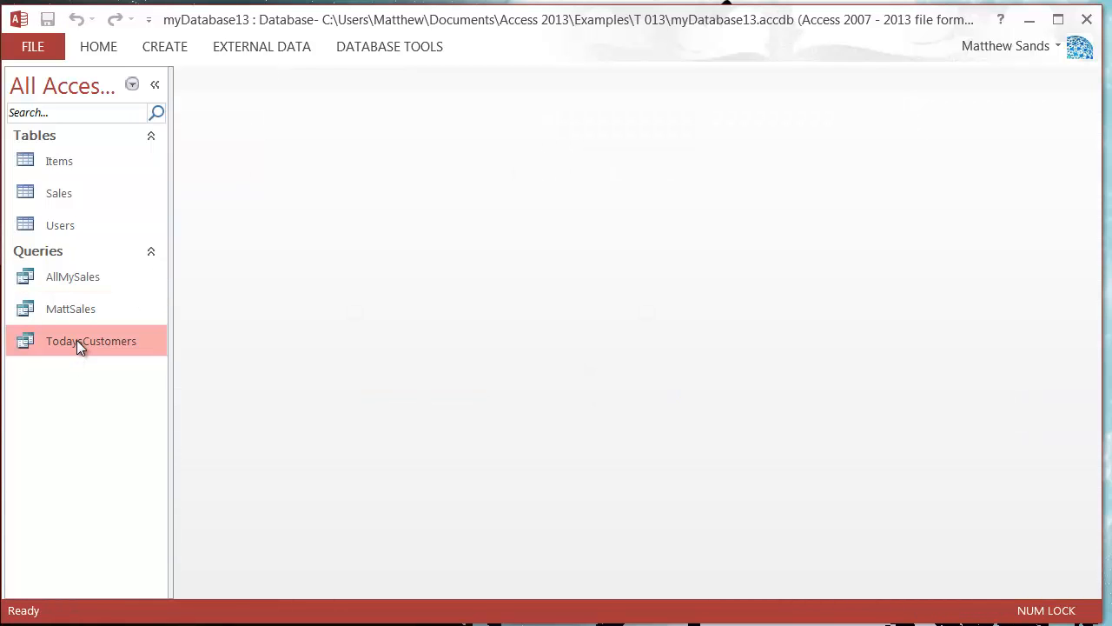
- Reopen TodaysCustomers showing the 06/02/2014 records, then reopen AllMySales beside it
double_click(91, 341)
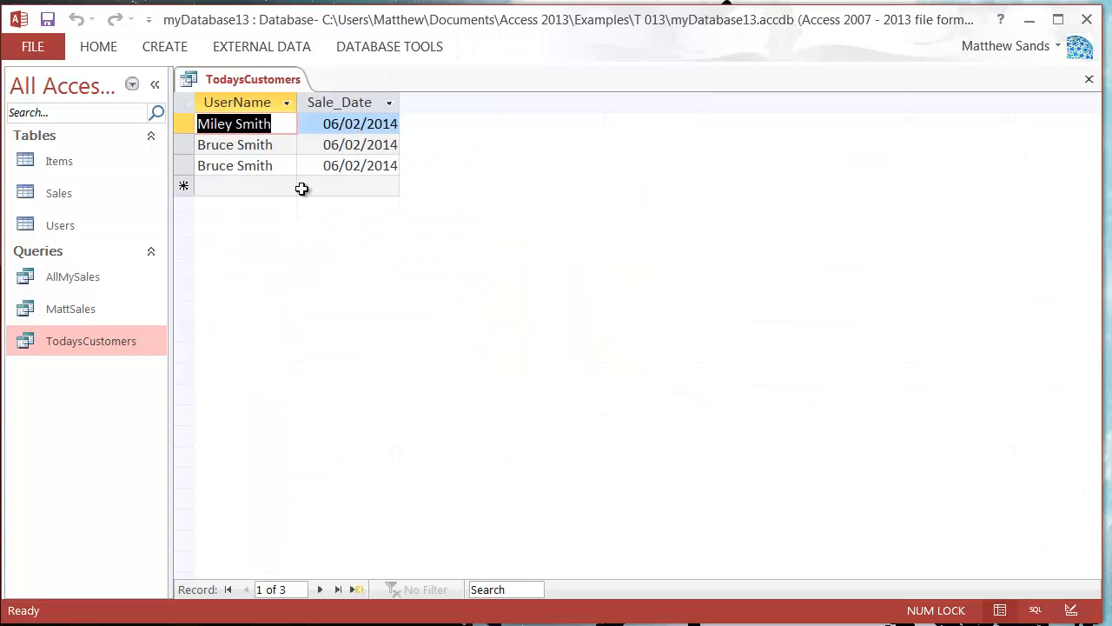
left_click(235, 144)
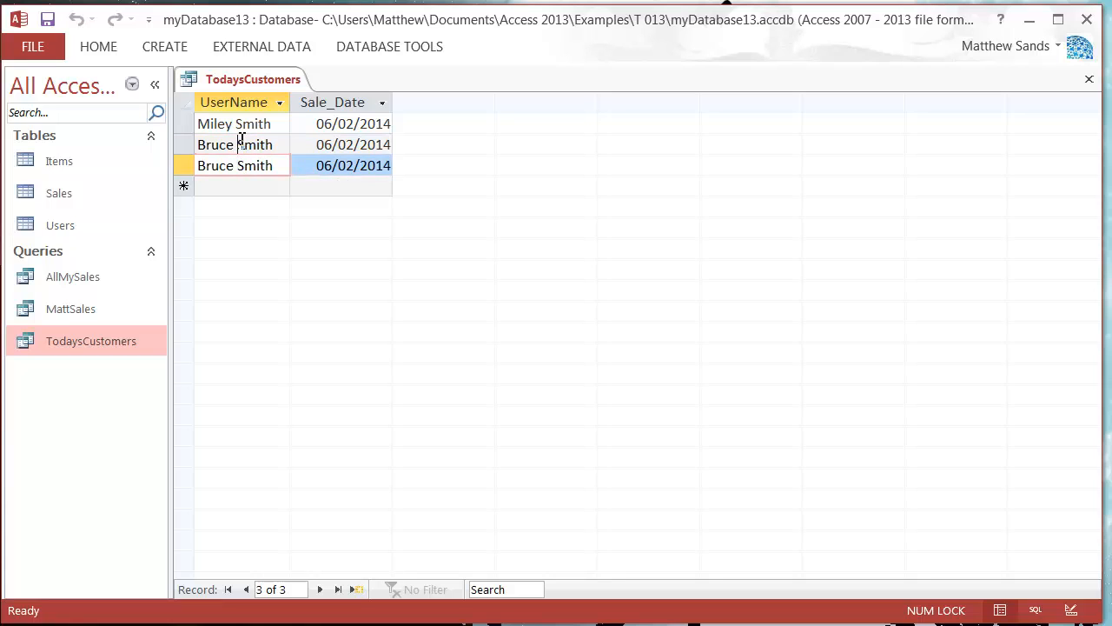
left_click(235, 144)
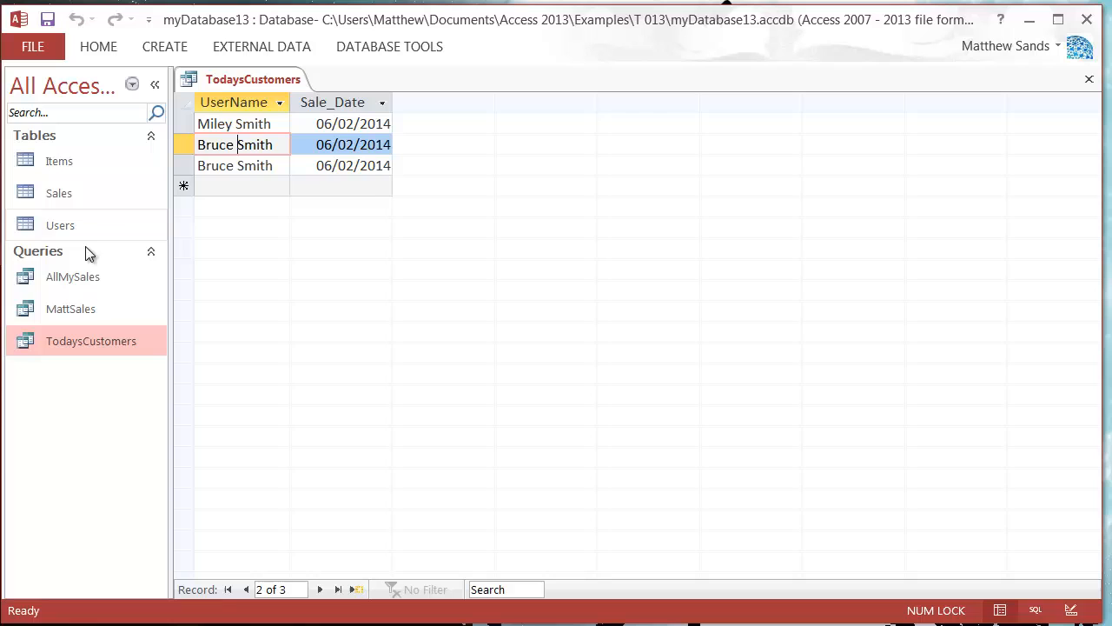
double_click(73, 277)
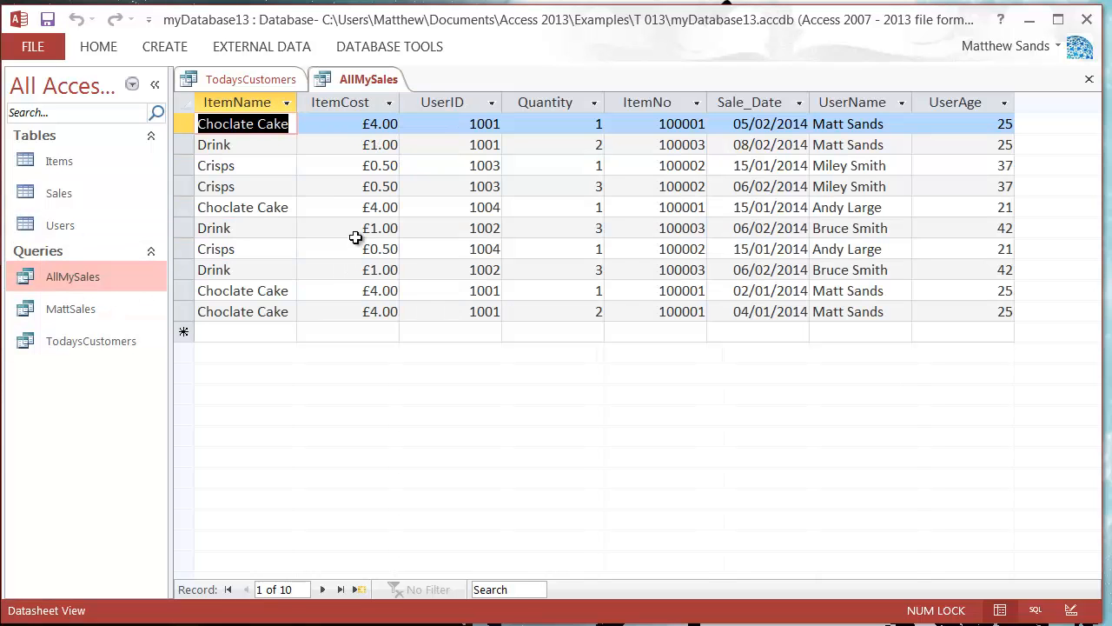
mouse_move(738, 227)
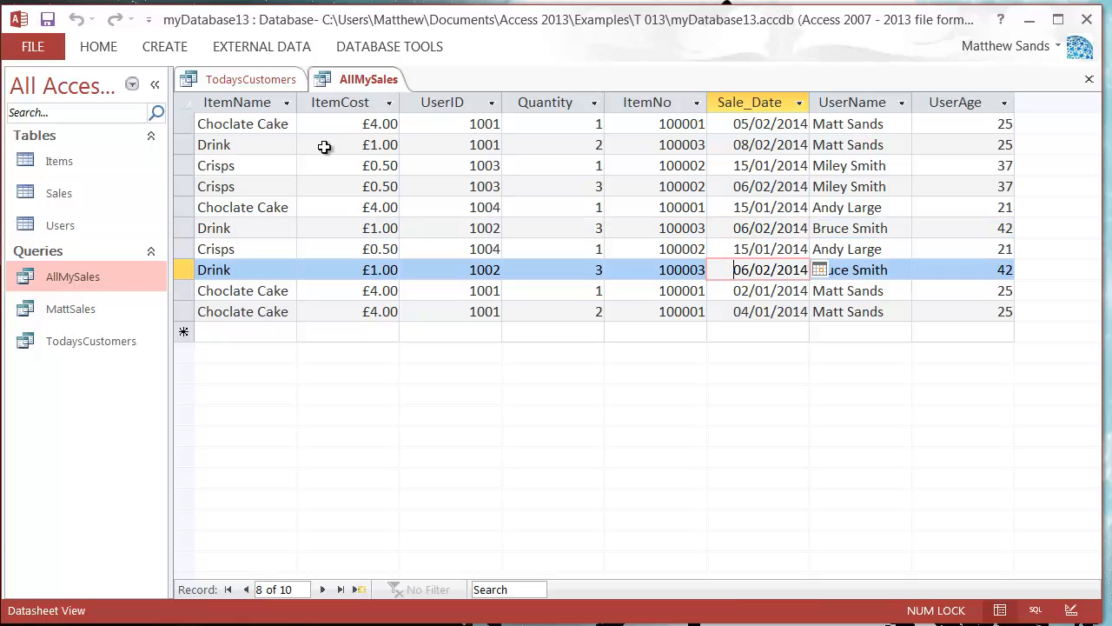
- Close the AllMySales results and reopen TodaysCustomers in Design View
right_click(368, 78)
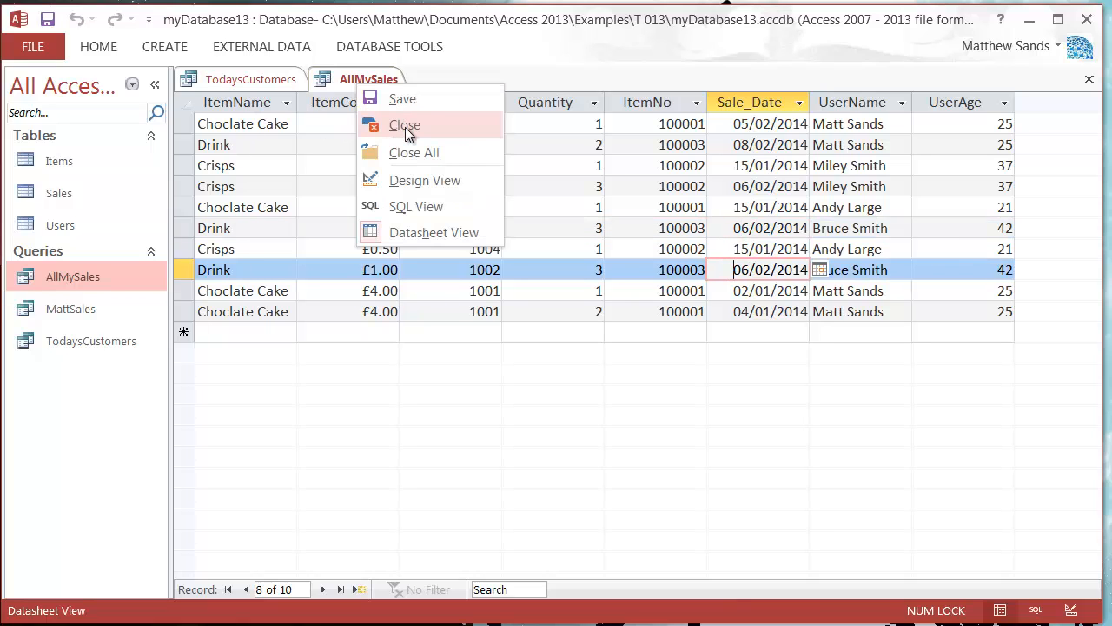
mouse_move(389, 135)
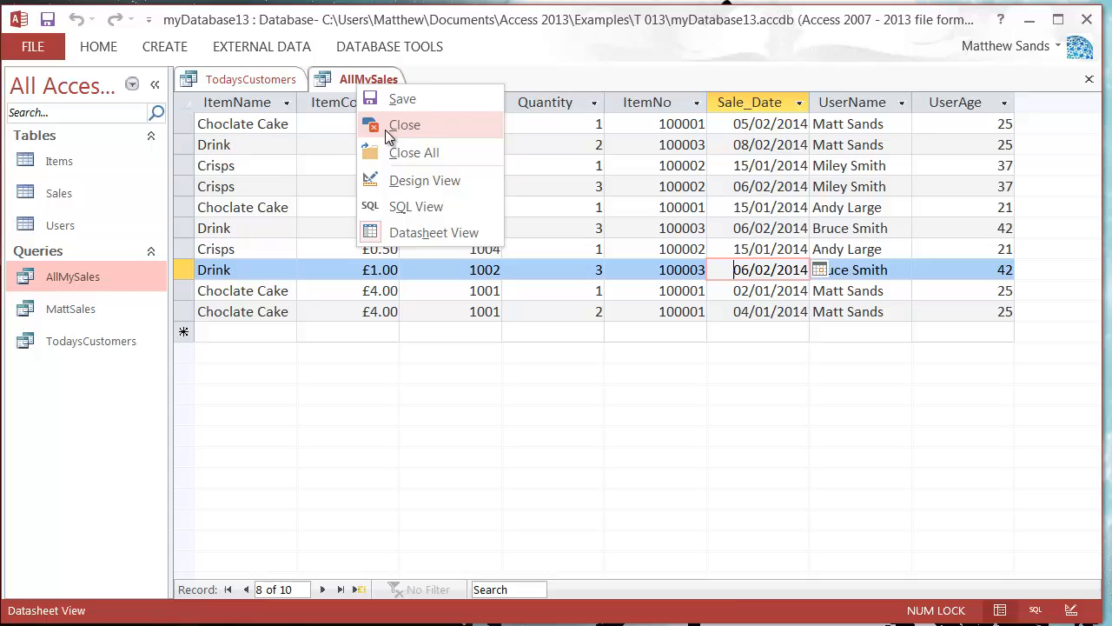
left_click(403, 125)
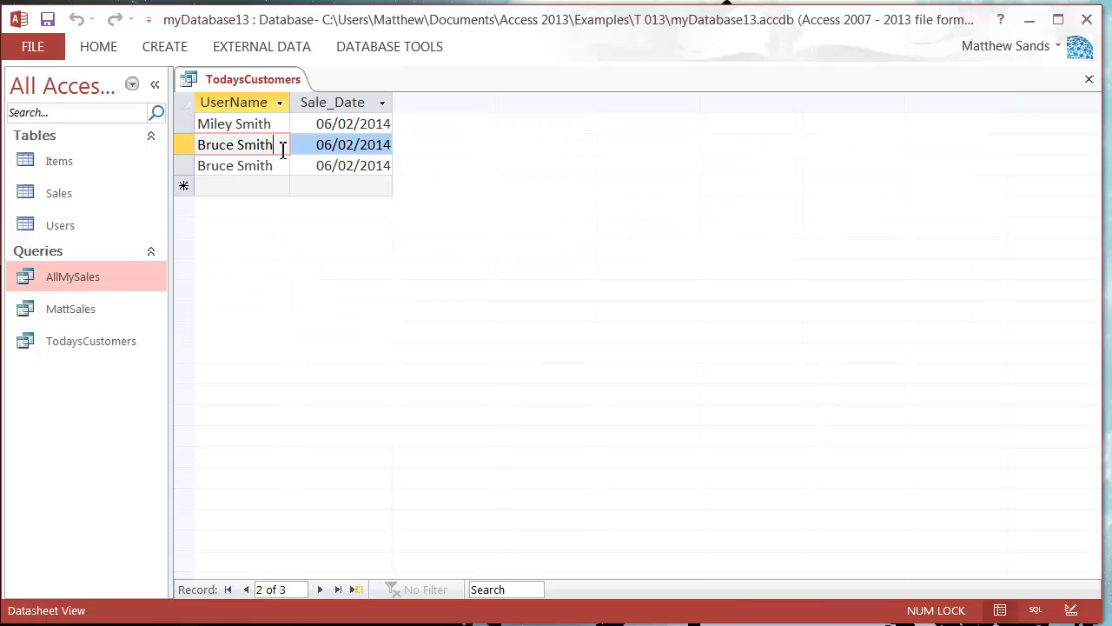
left_click(351, 144)
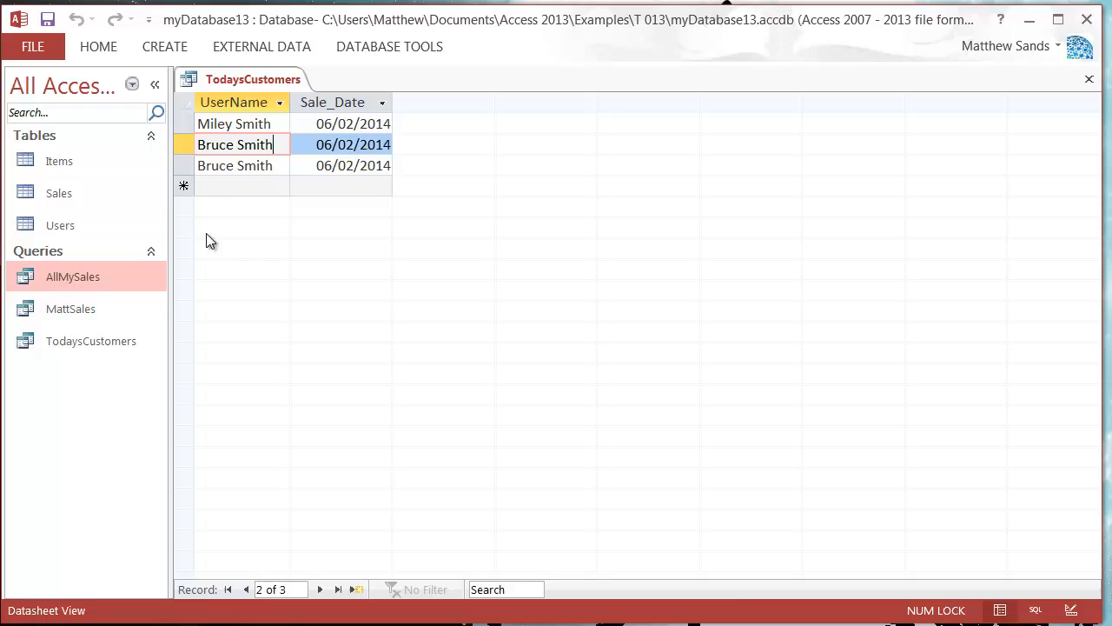
right_click(91, 339)
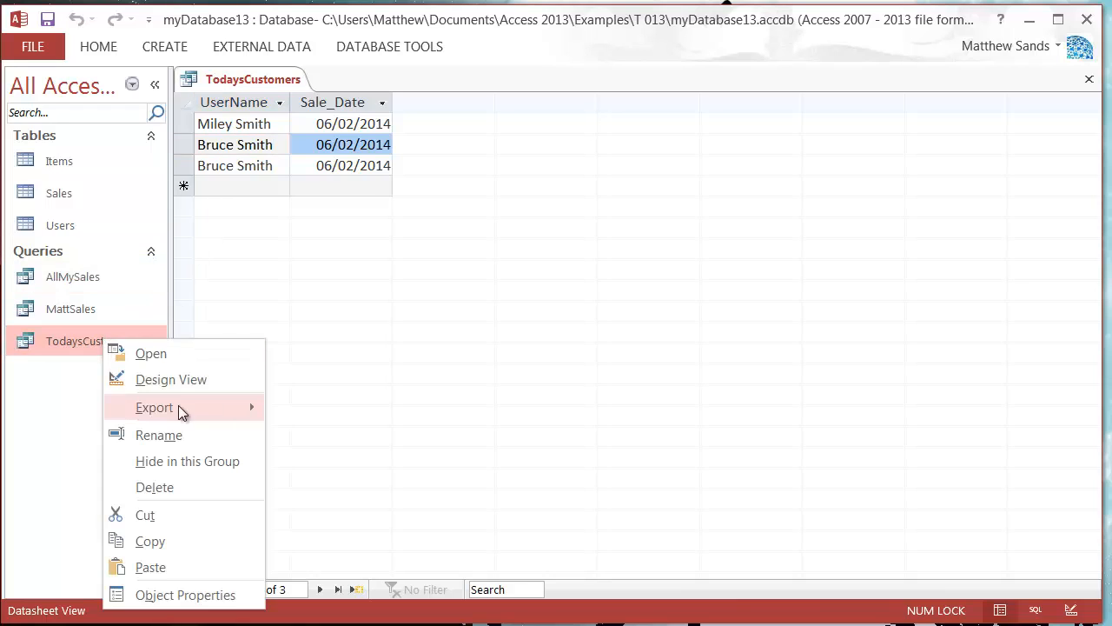
left_click(170, 378)
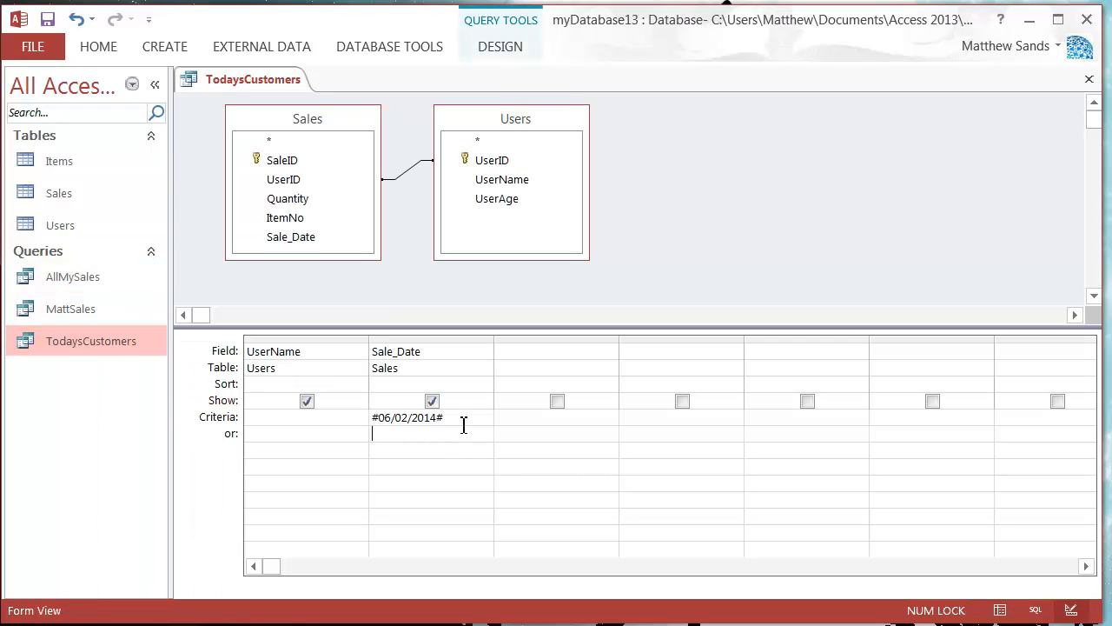
mouse_move(411, 442)
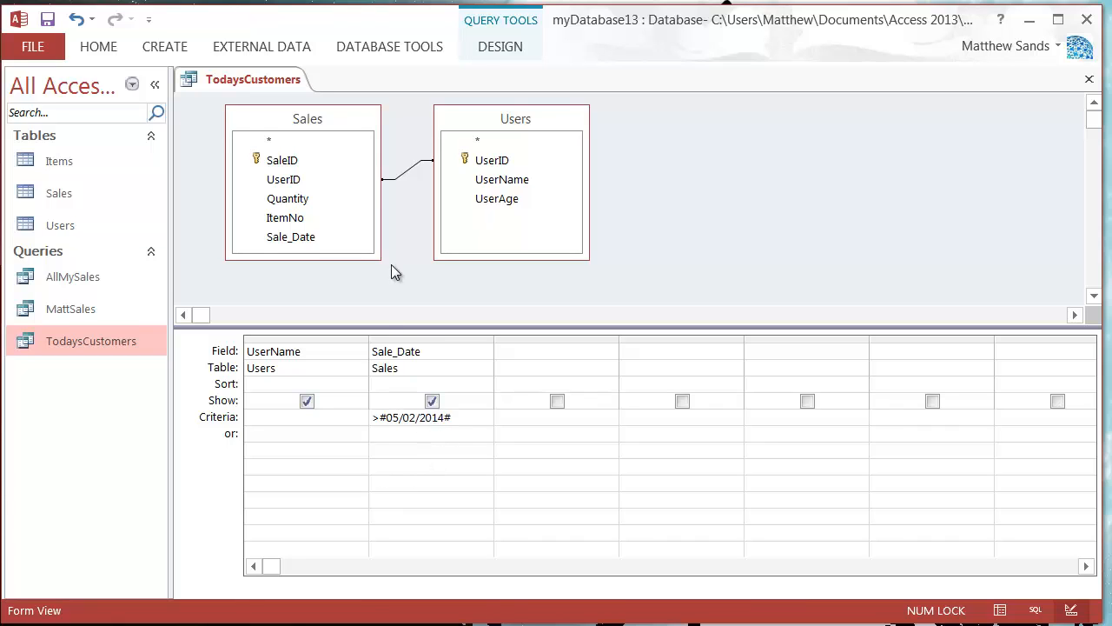
- Commit the >#05/02/2014# Sale_Date criterion, add SaleID, and return to design editing
left_click(438, 417)
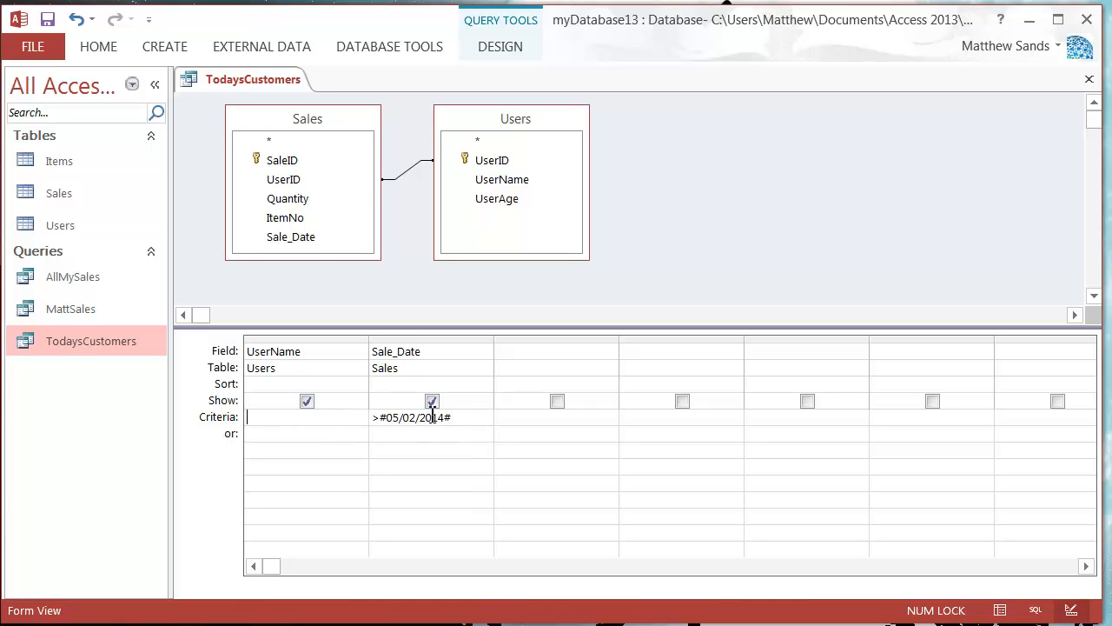
mouse_move(403, 452)
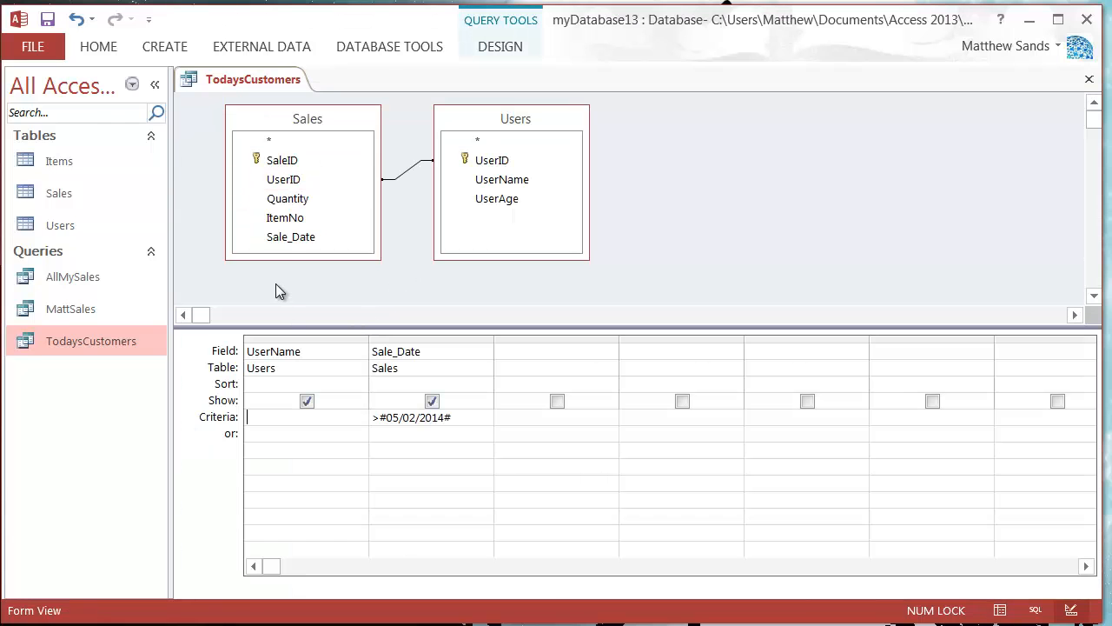
left_click(556, 351)
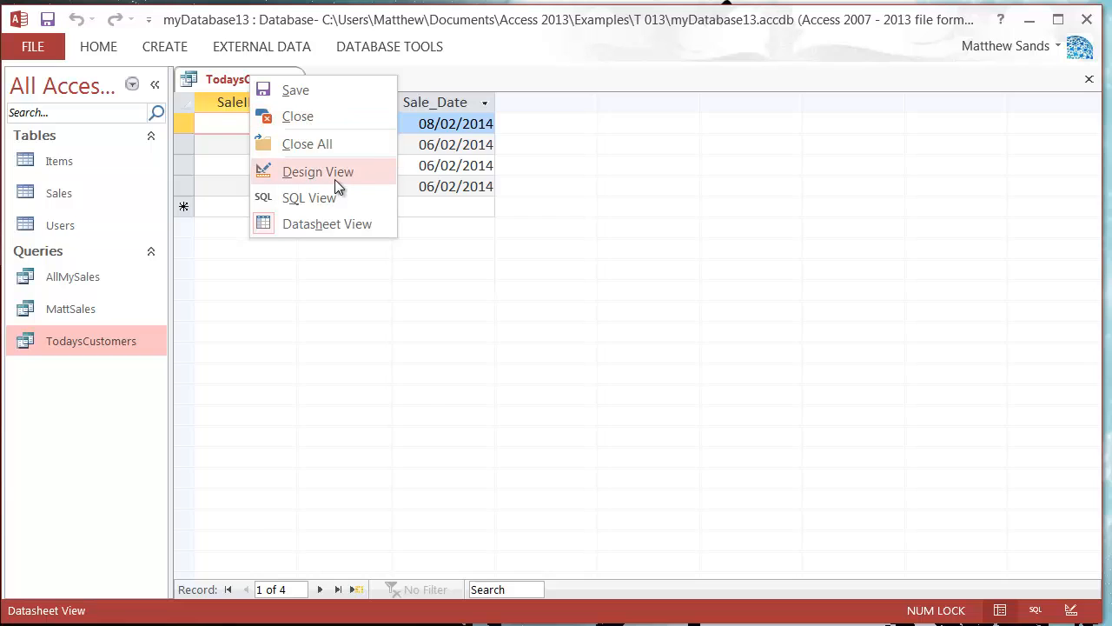
left_click(318, 172)
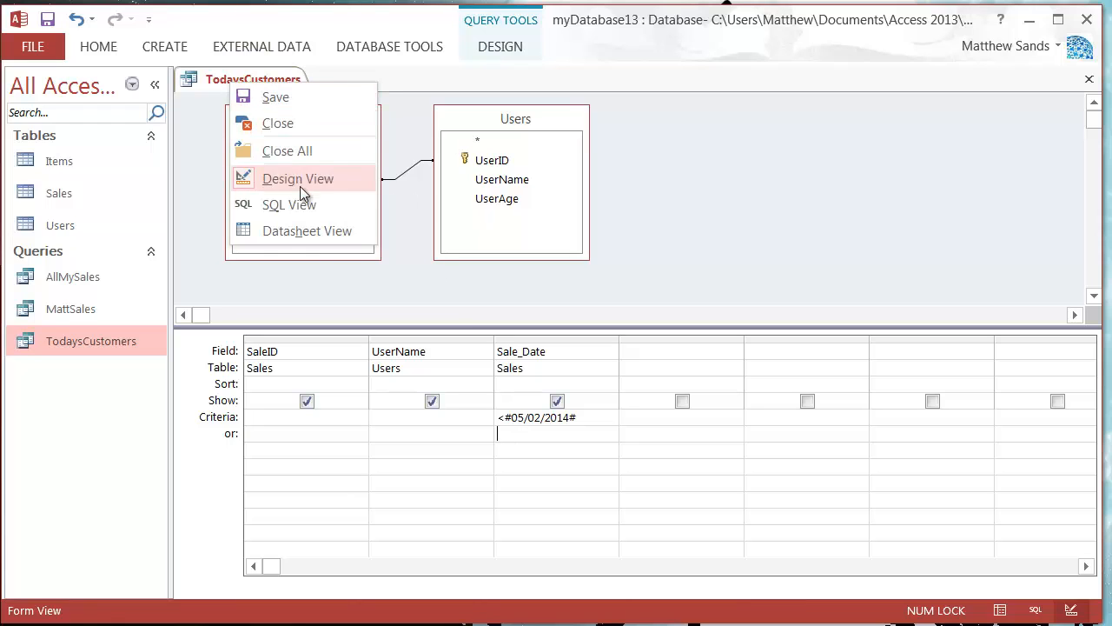
- Change the Sale_Date criterion to <#05/02/2014# so six earlier sales are returned
left_click(306, 230)
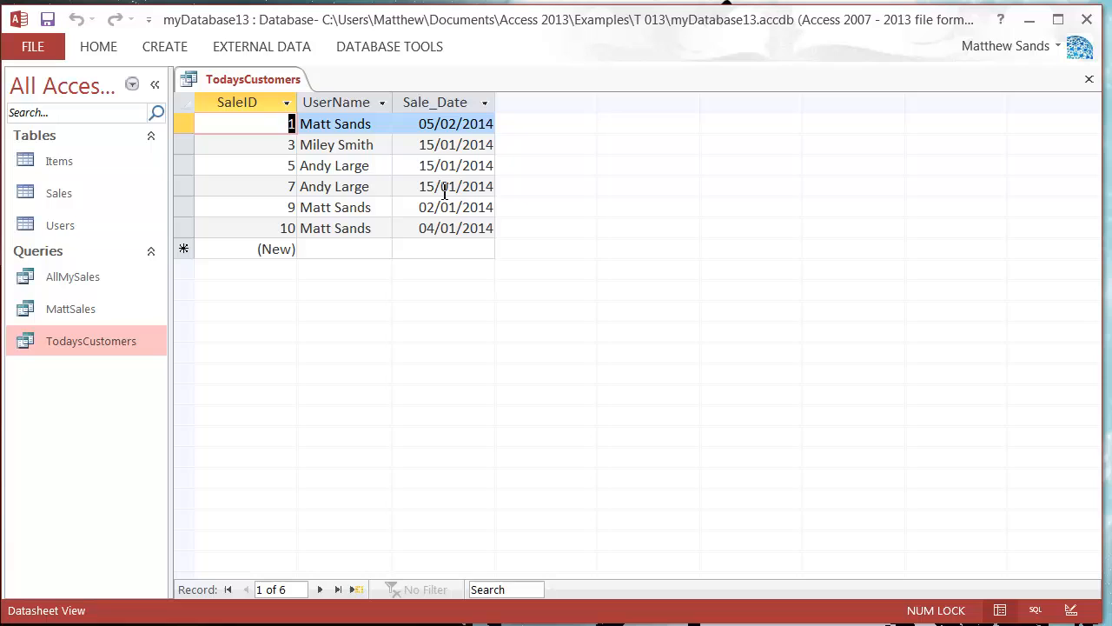
right_click(253, 80)
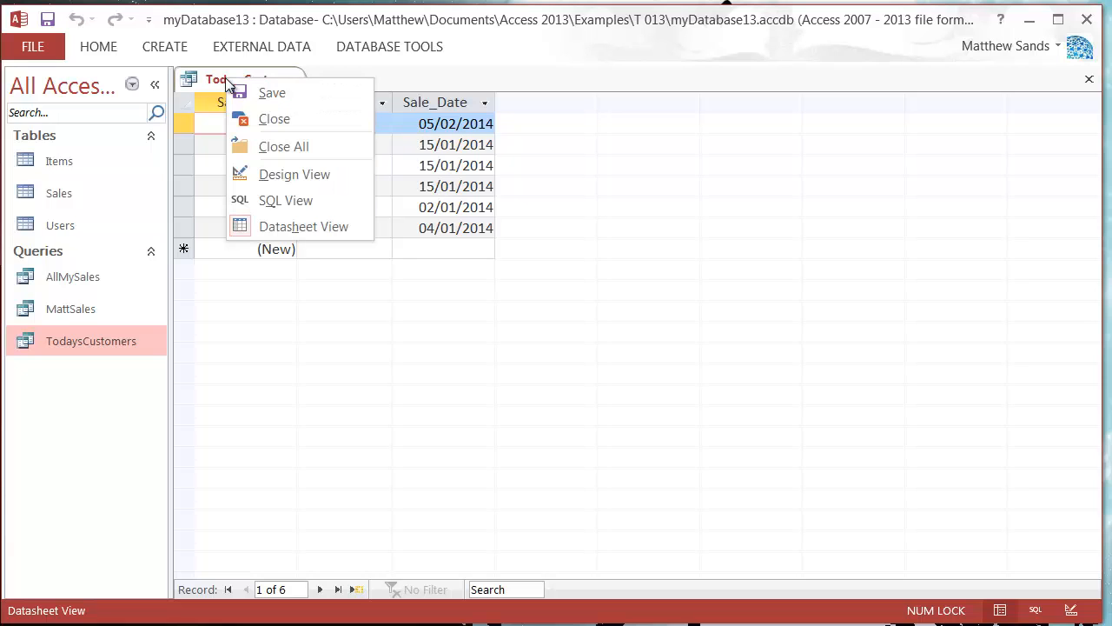
- Return to design editing and make the Sale_Date criterion <>#05/02/2014#
left_click(293, 174)
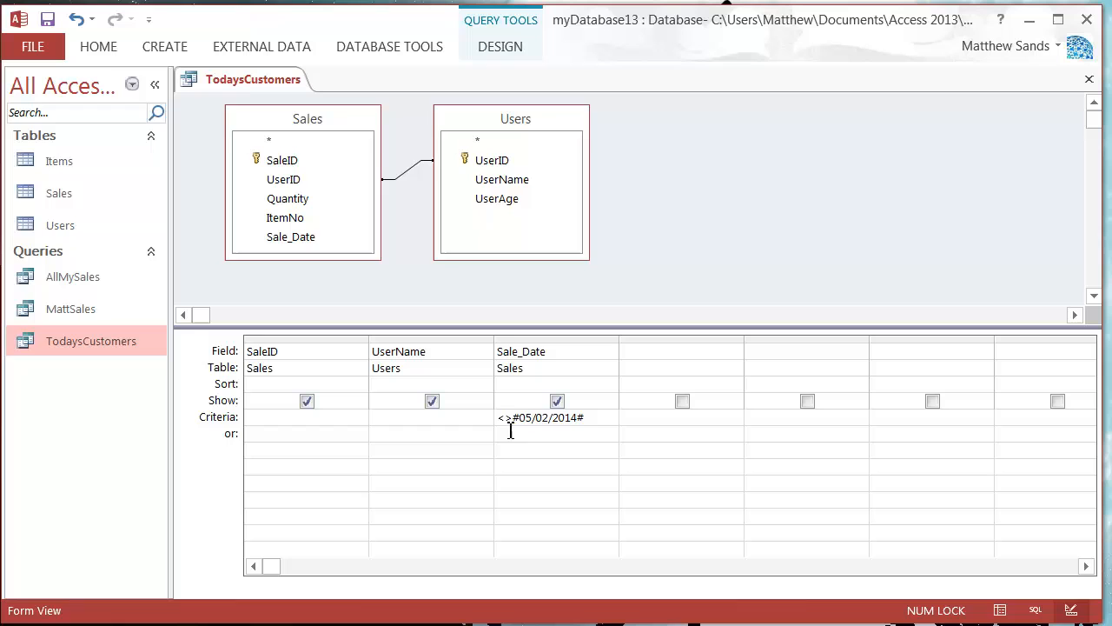
right_click(253, 80)
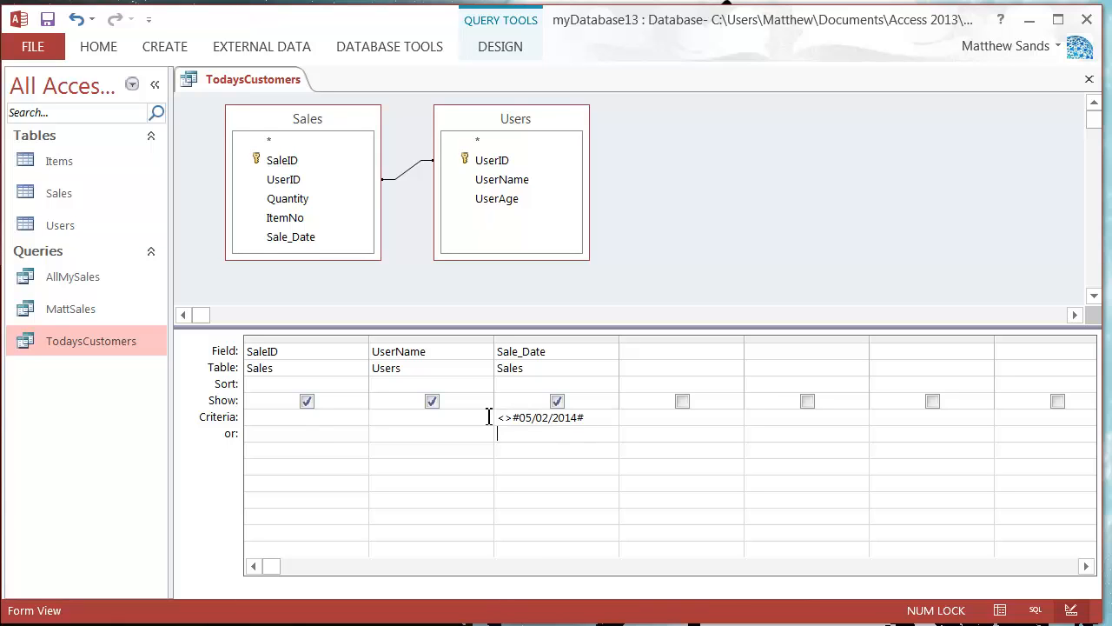
mouse_move(600, 358)
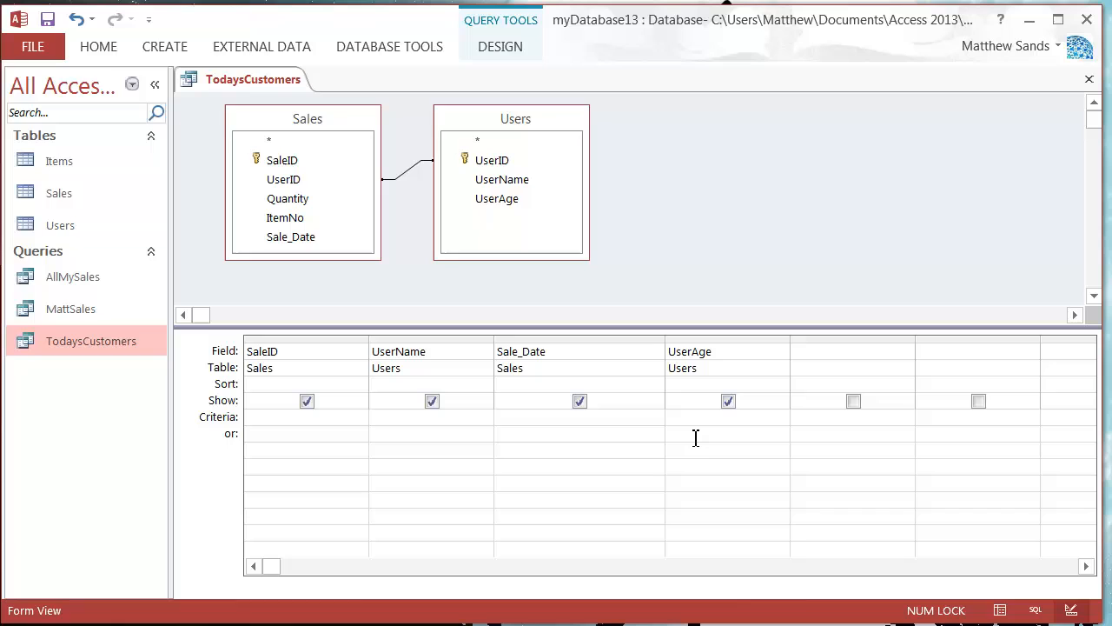
- Enter >30 as the UserAge criterion
type(">")
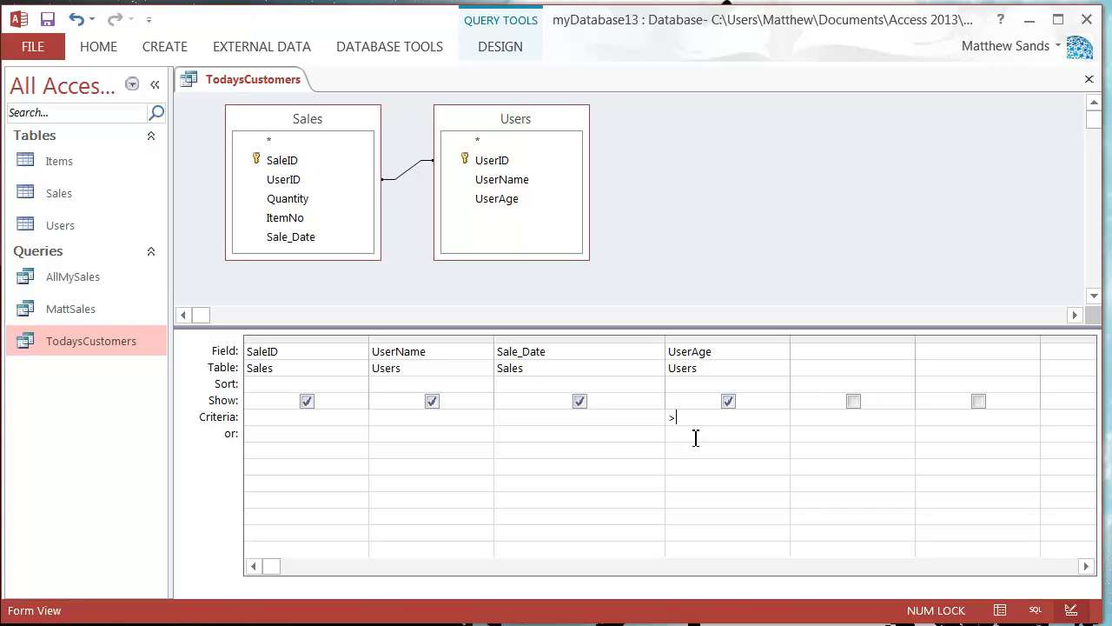
type("30")
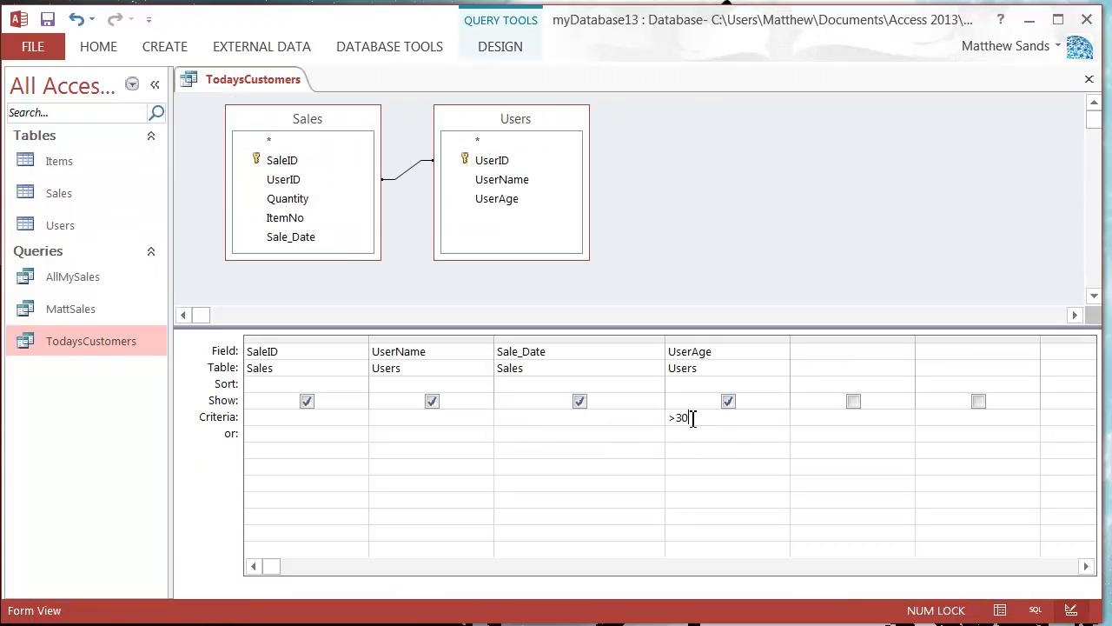
mouse_move(709, 490)
type("<")
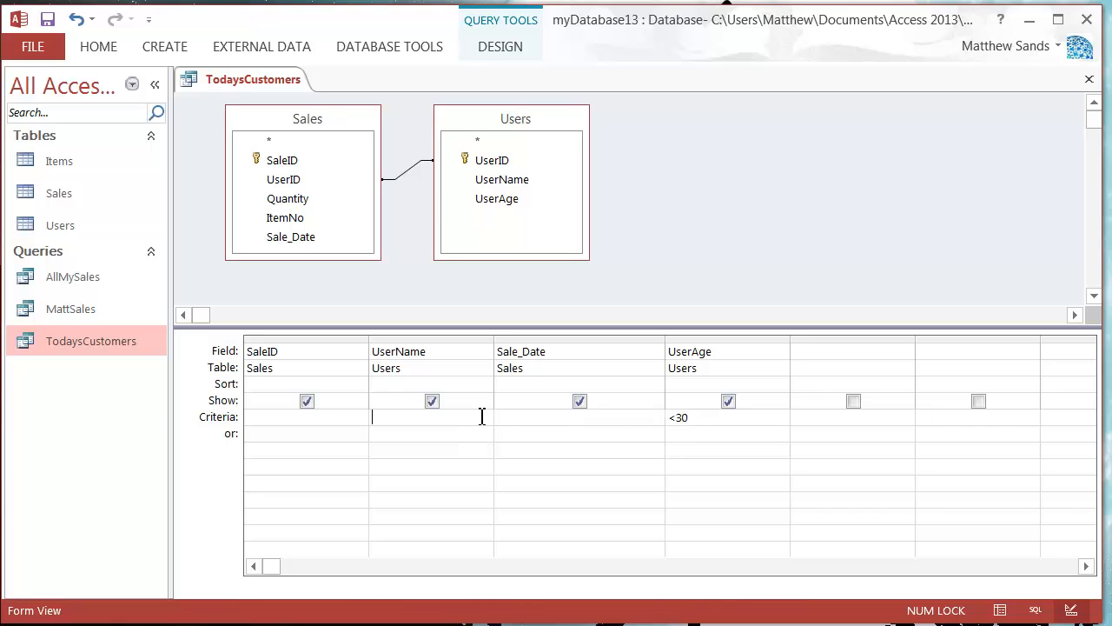
mouse_move(455, 413)
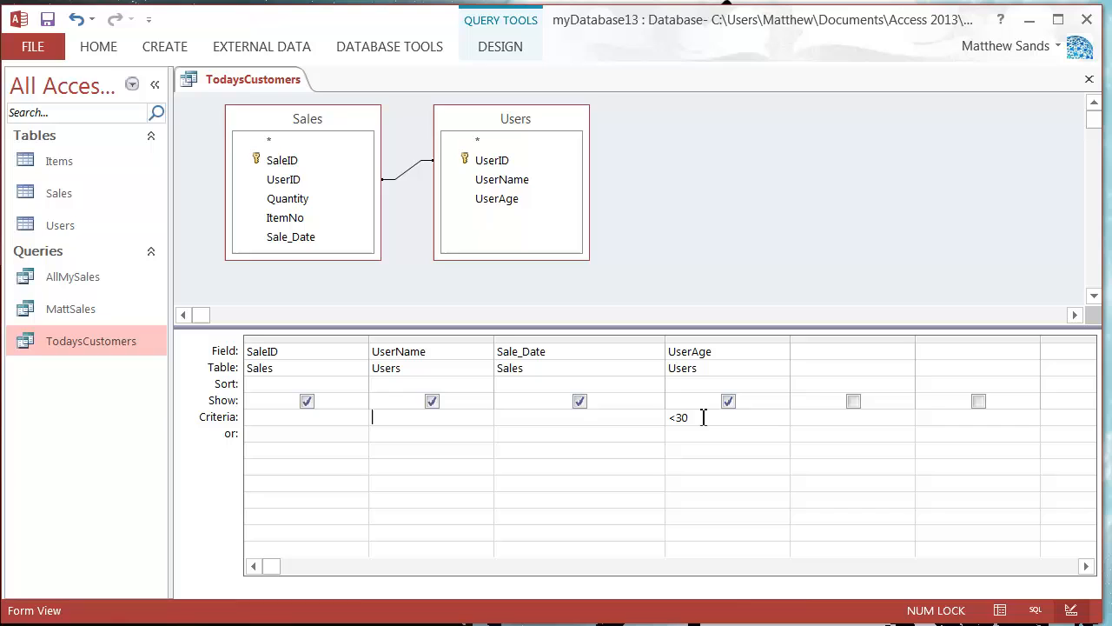
left_click(538, 423)
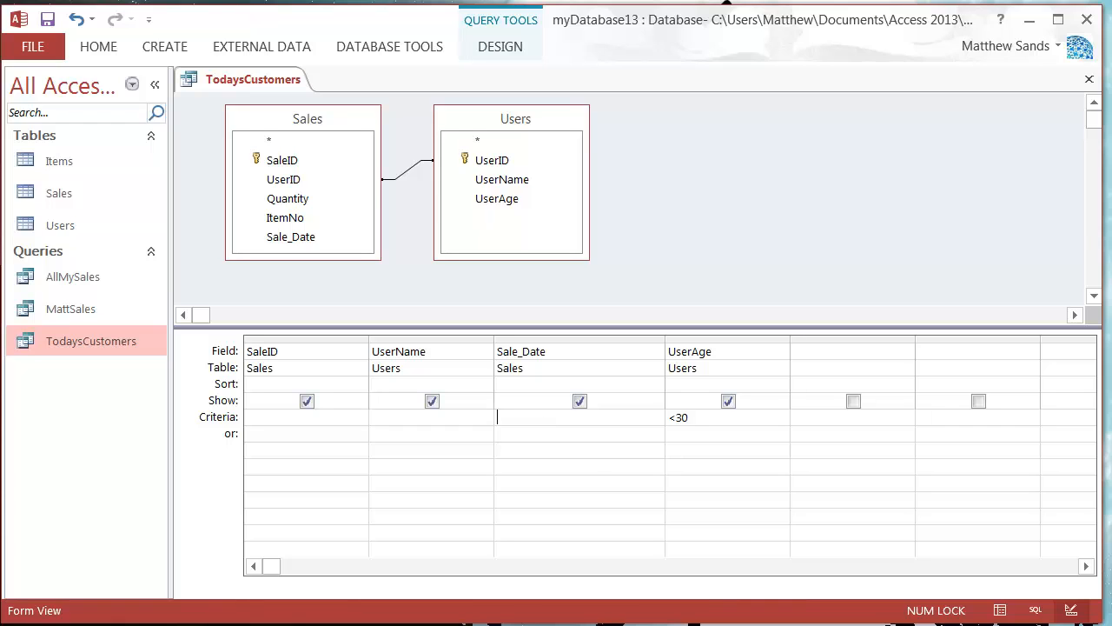
mouse_move(833, 532)
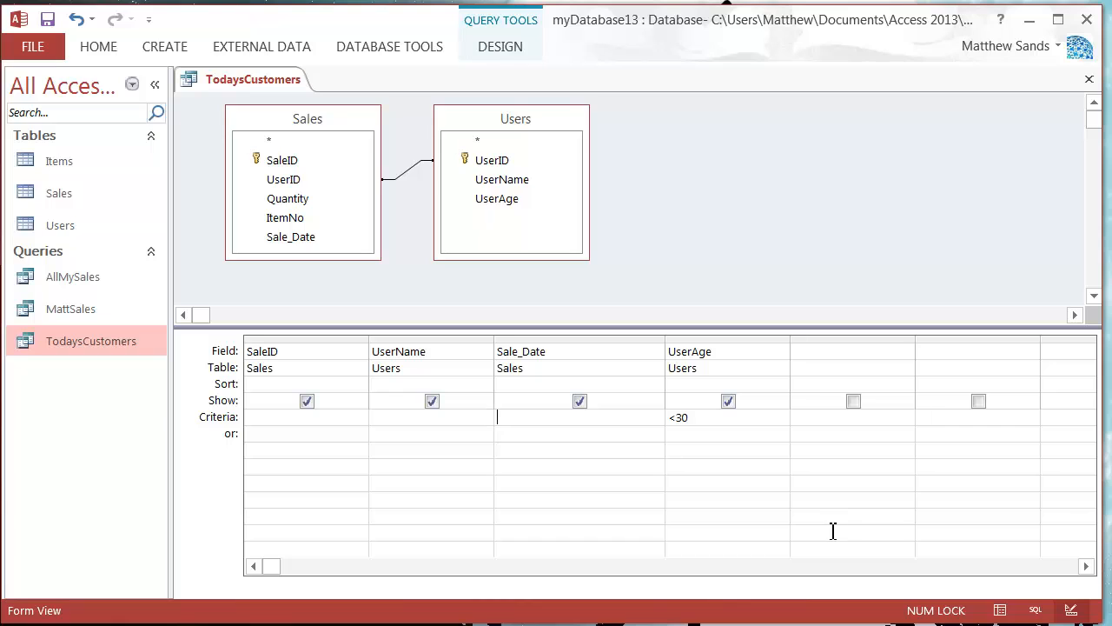
mouse_move(821, 518)
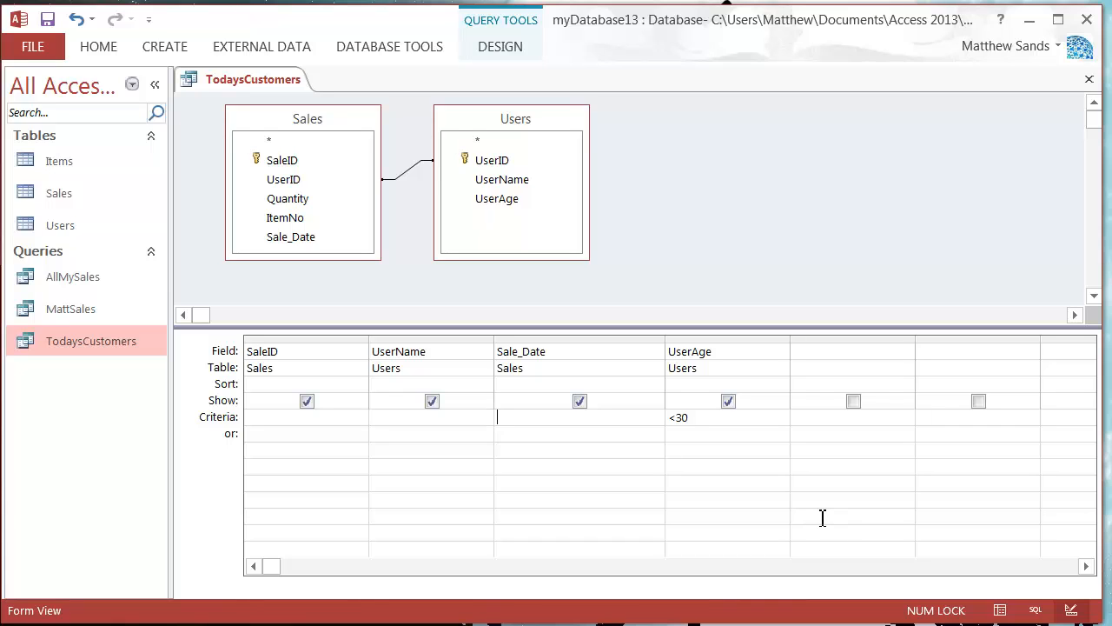
left_click(695, 433)
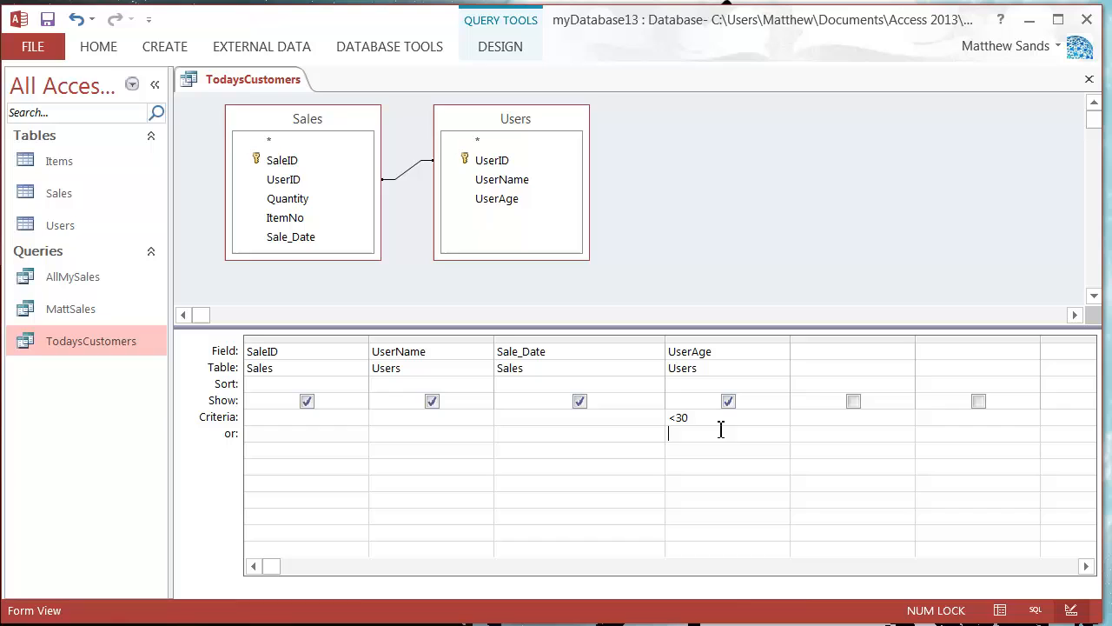